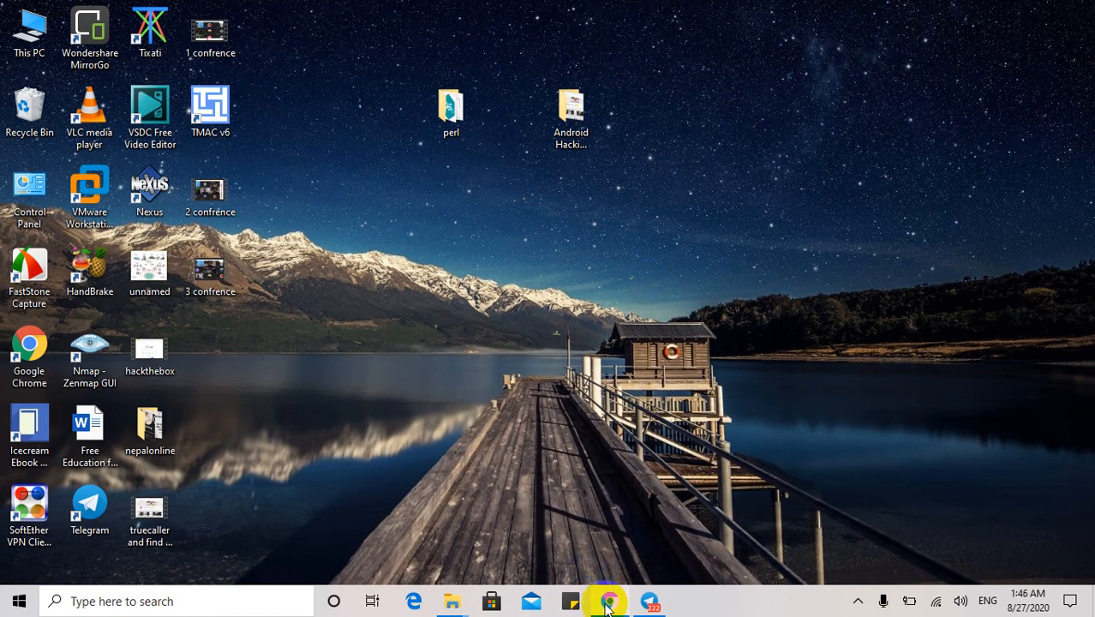
Step: Restart Apache and MySQL; MySQL runs on 3306 while Apache shuts down unexpectedly over port 443
left_click(608, 601)
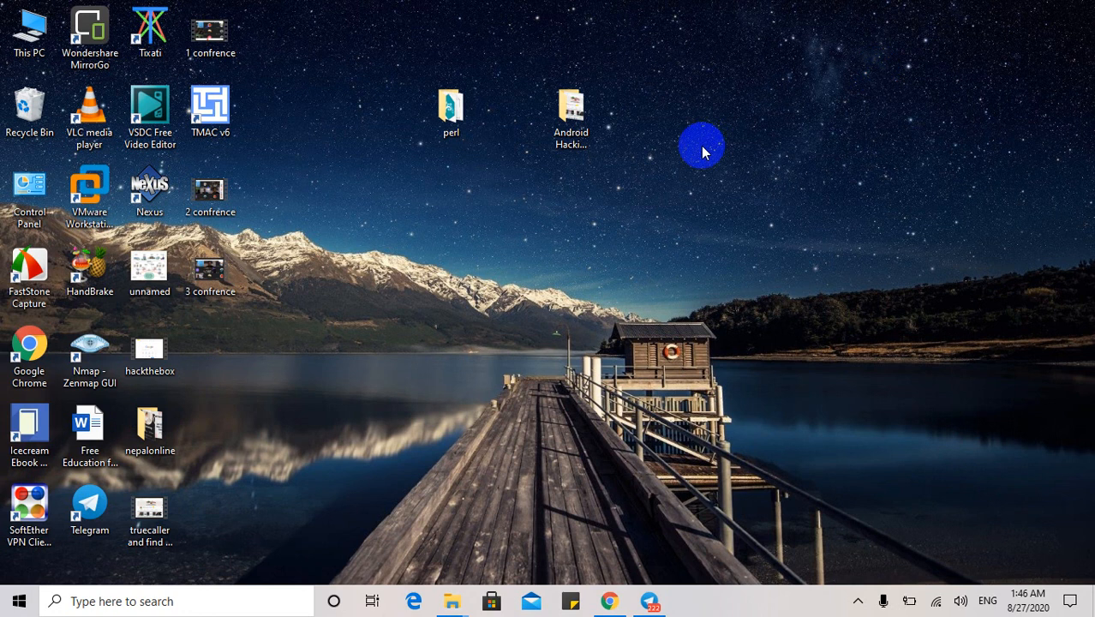
mouse_move(730, 190)
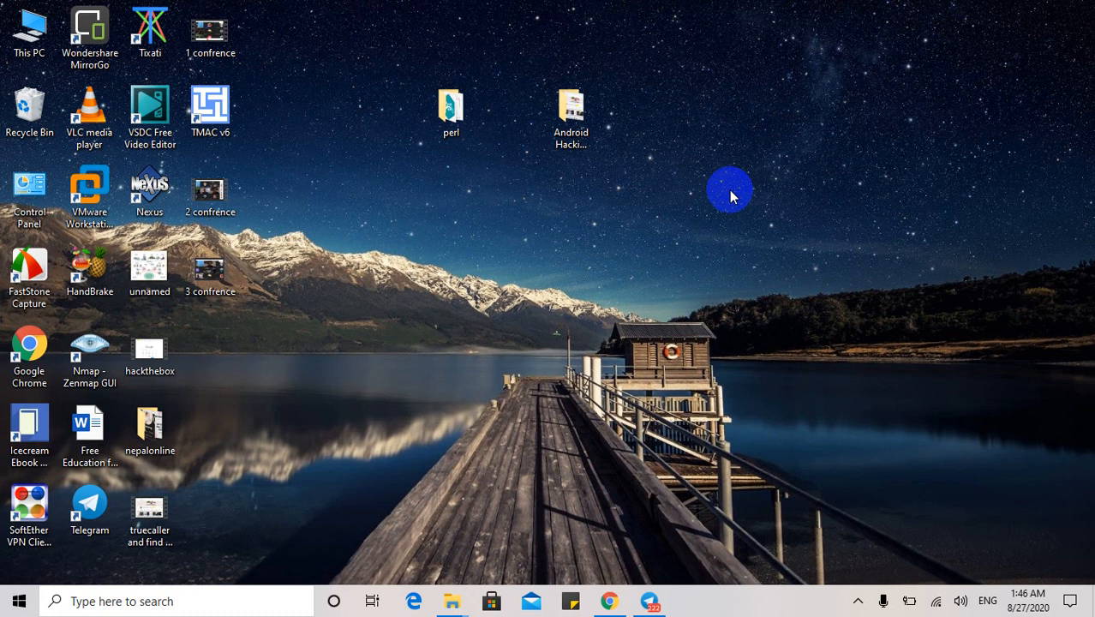
mouse_move(101, 600)
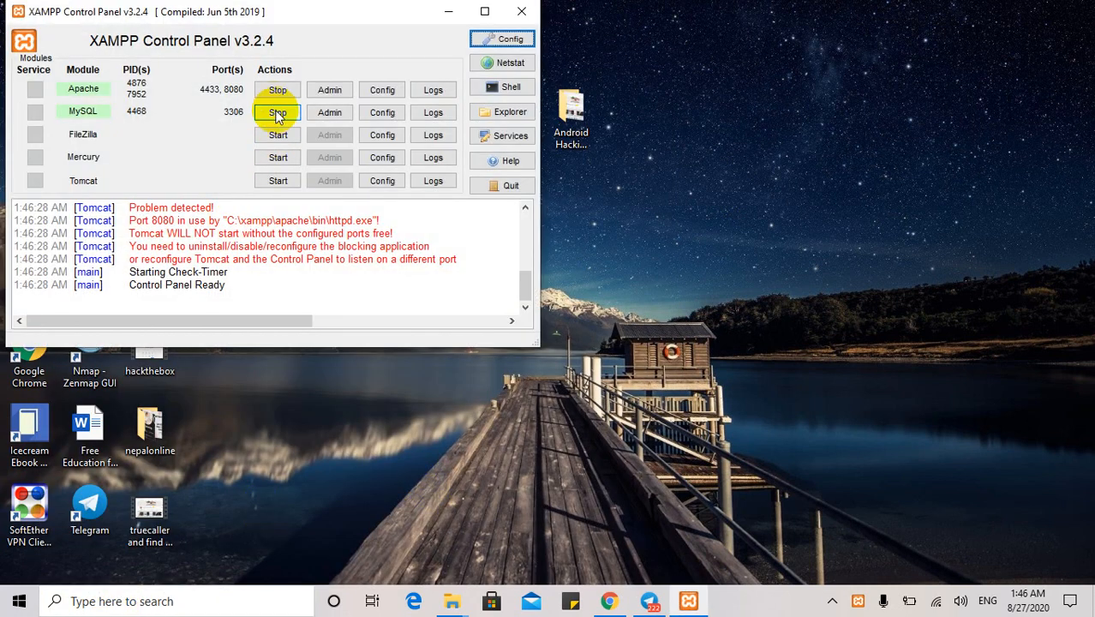
left_click(277, 90)
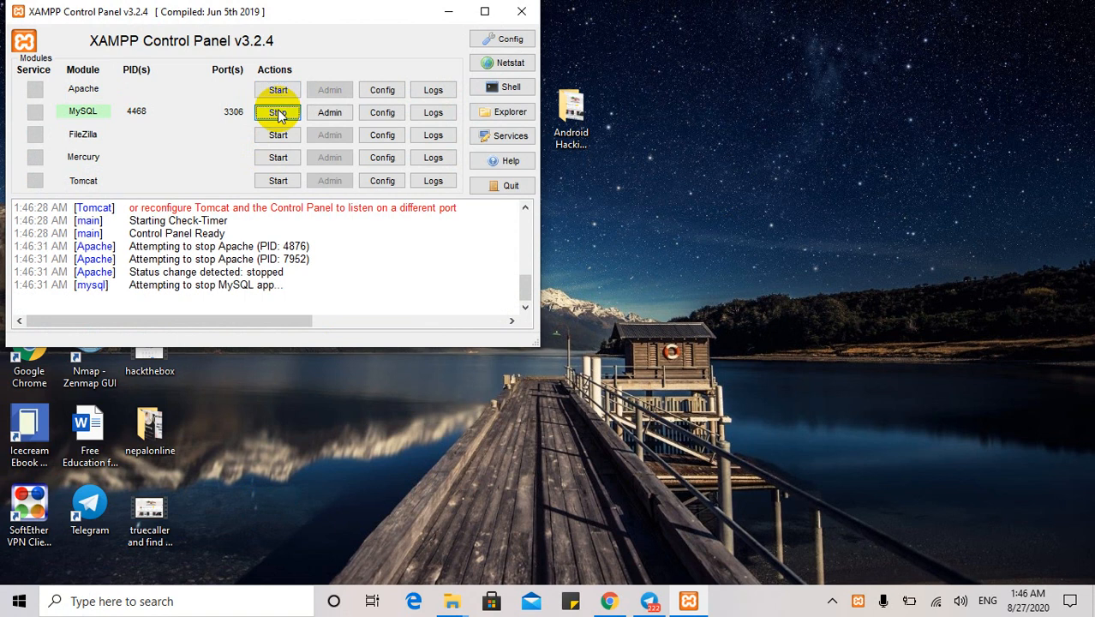
left_click(277, 89)
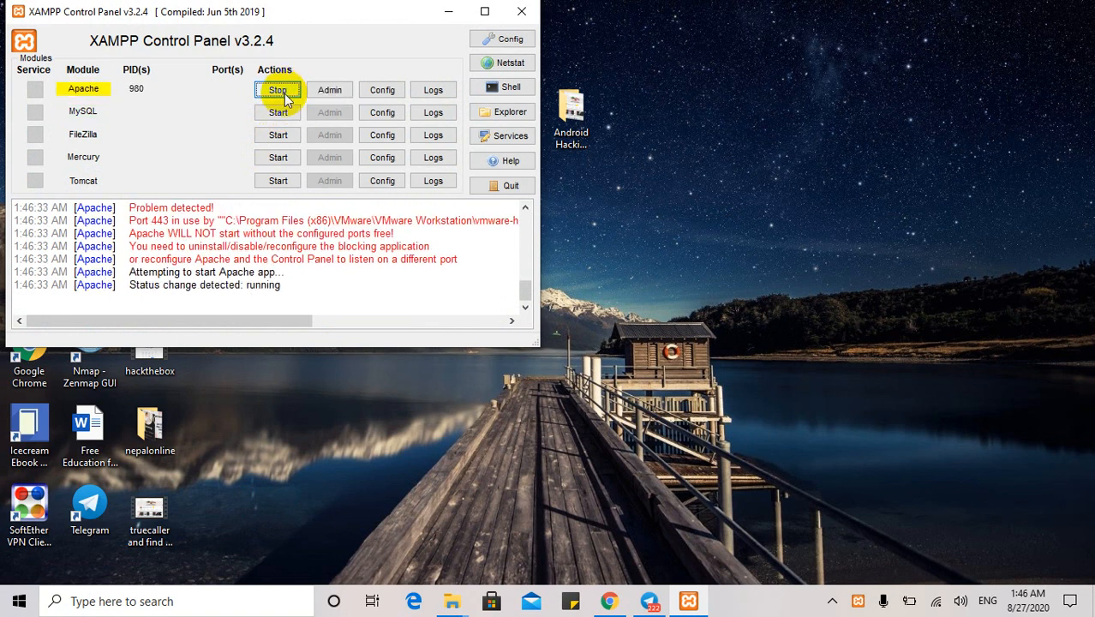
left_click(278, 89)
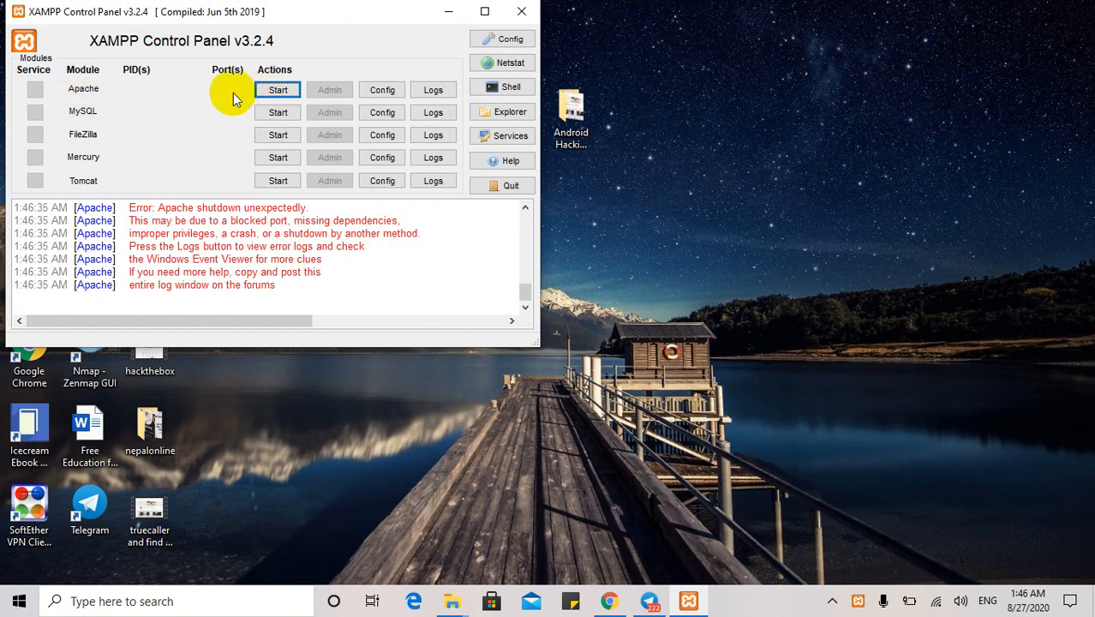
left_click(277, 113)
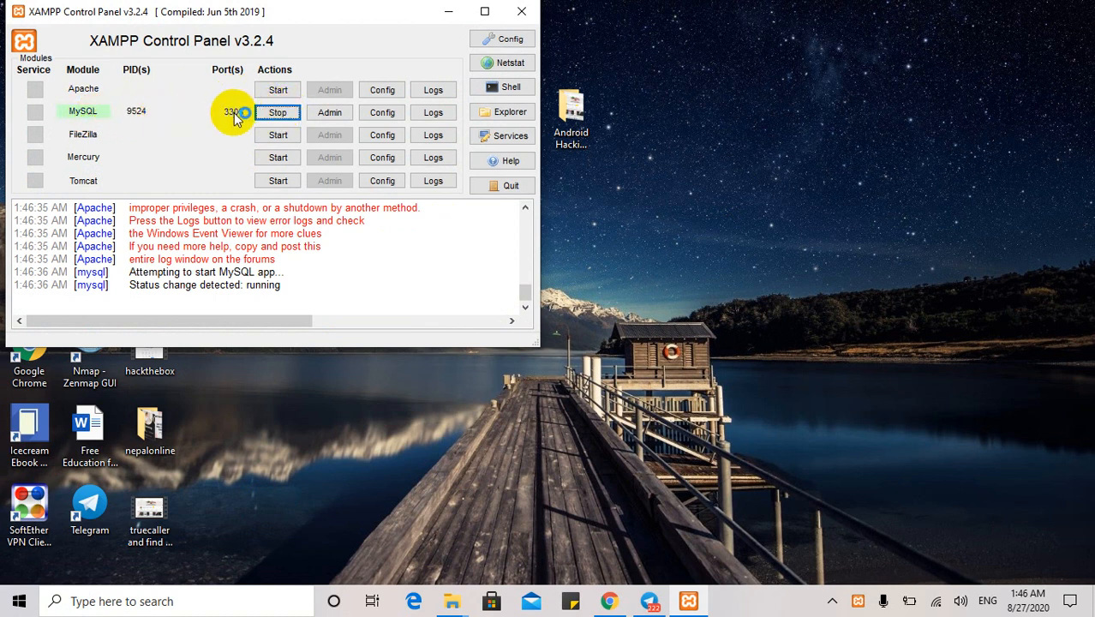
left_click(278, 89)
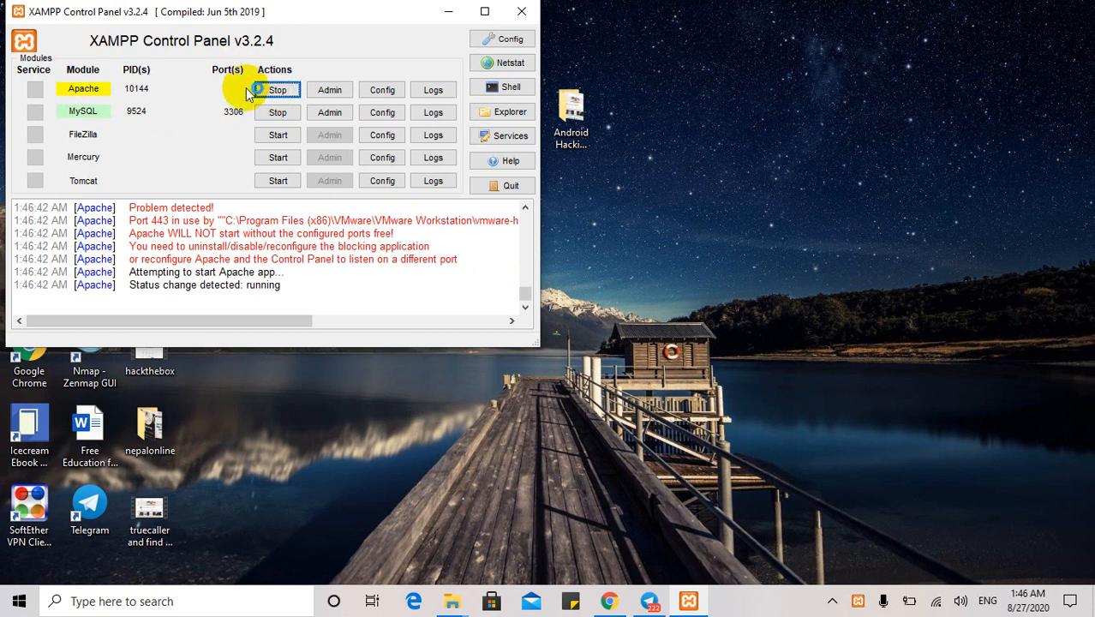
left_click(277, 90)
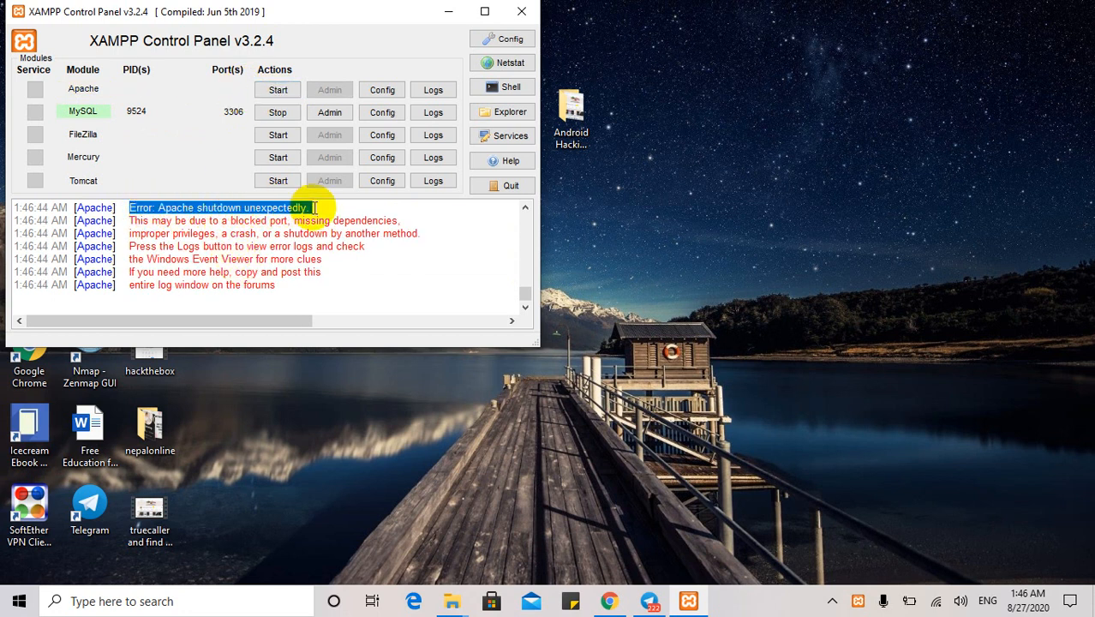
mouse_move(126, 203)
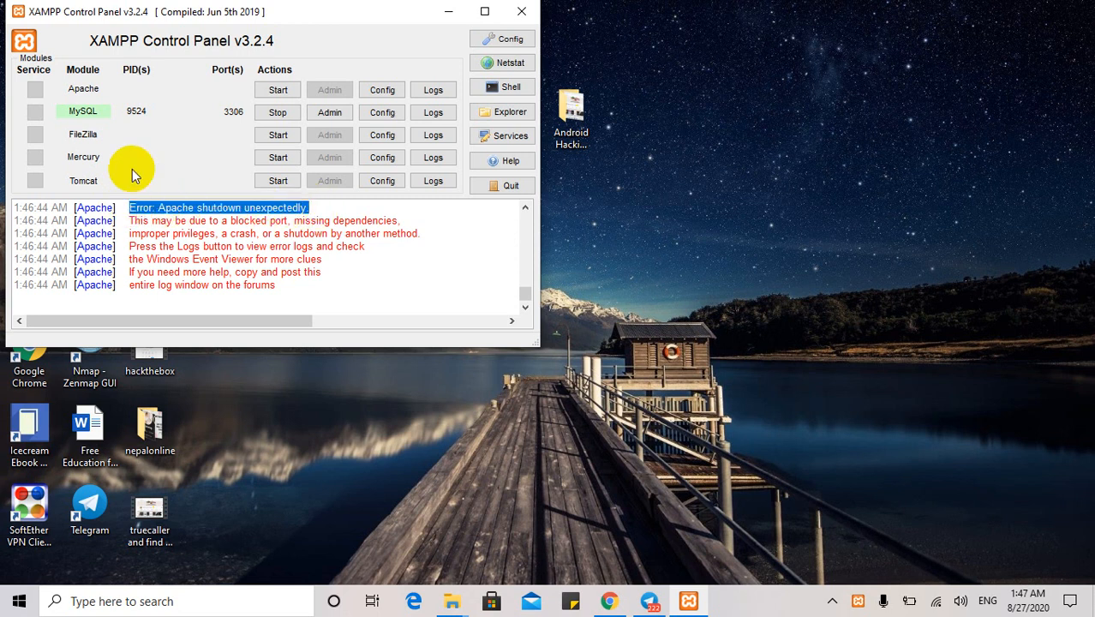
mouse_move(206, 92)
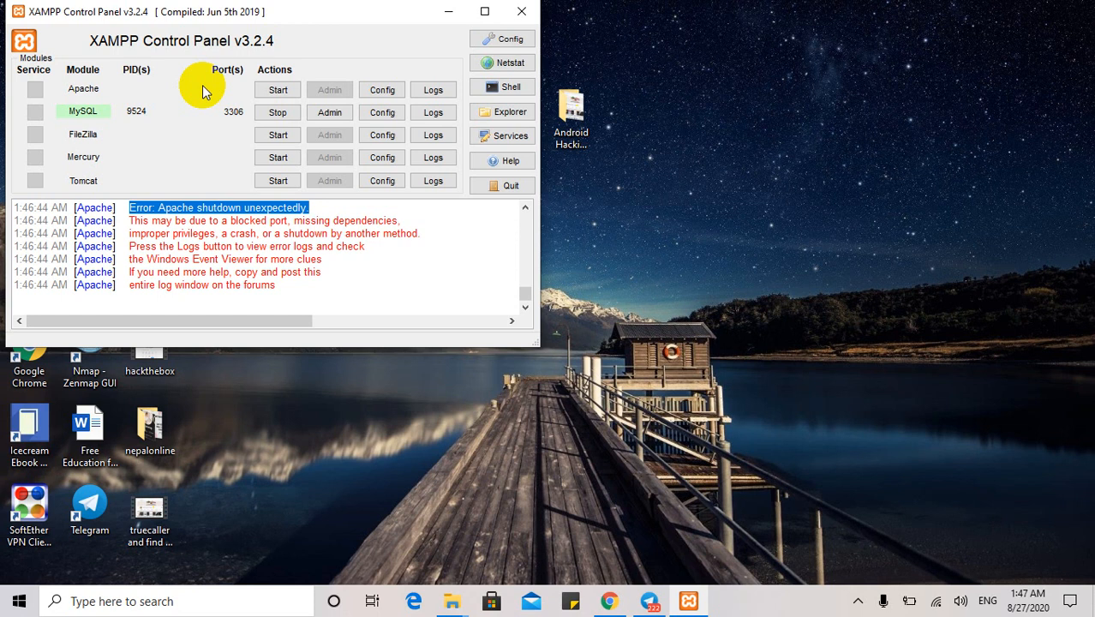
left_click(276, 89)
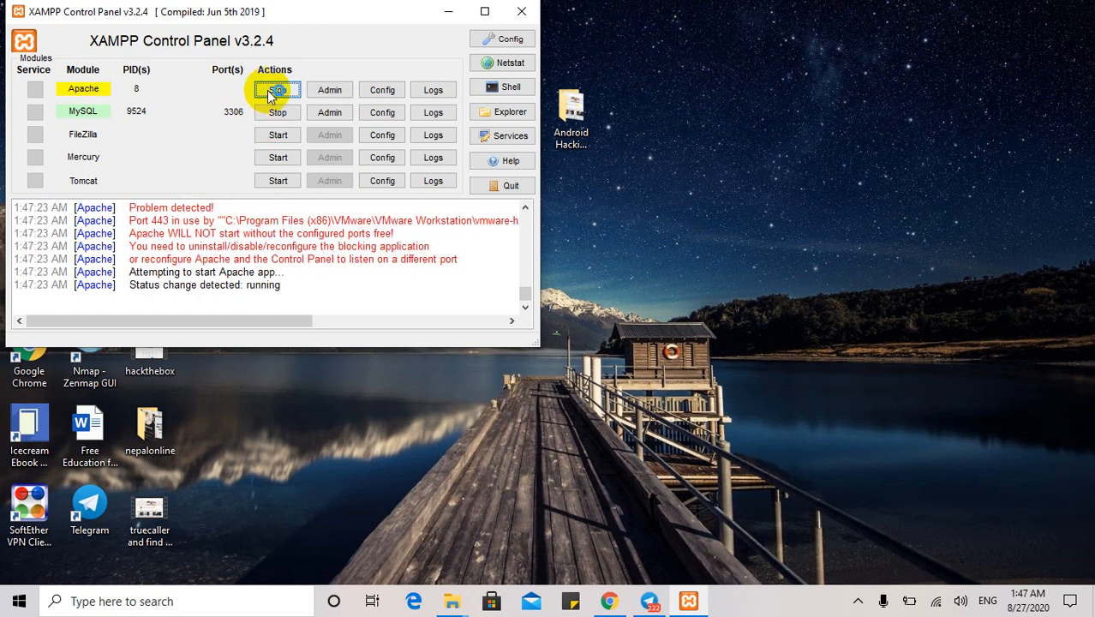
left_click(277, 89)
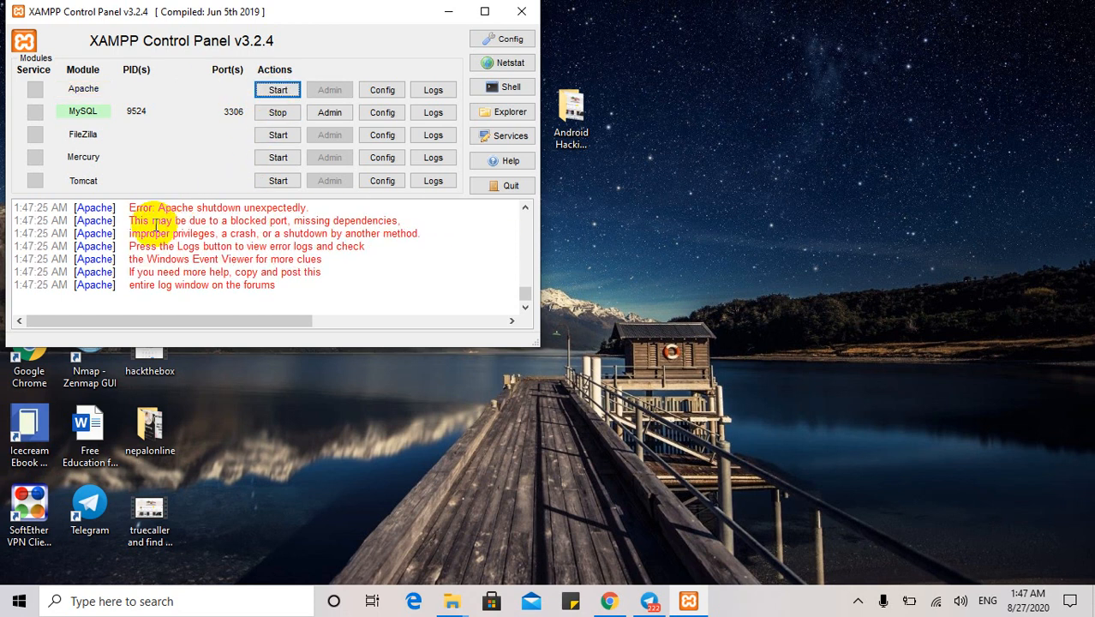
double_click(216, 208)
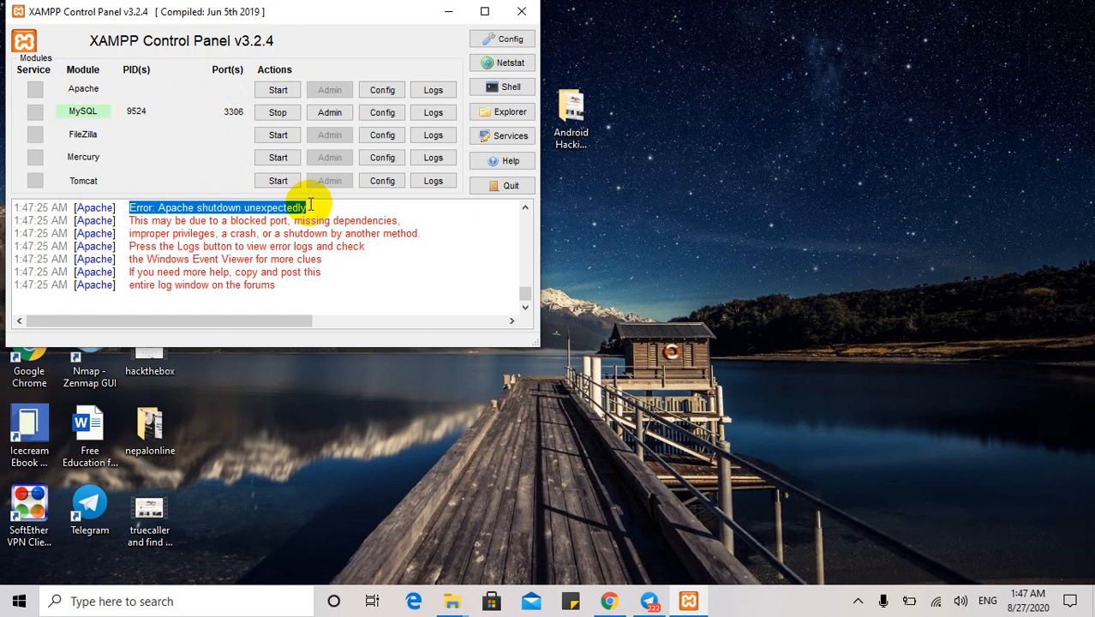
left_click(310, 207)
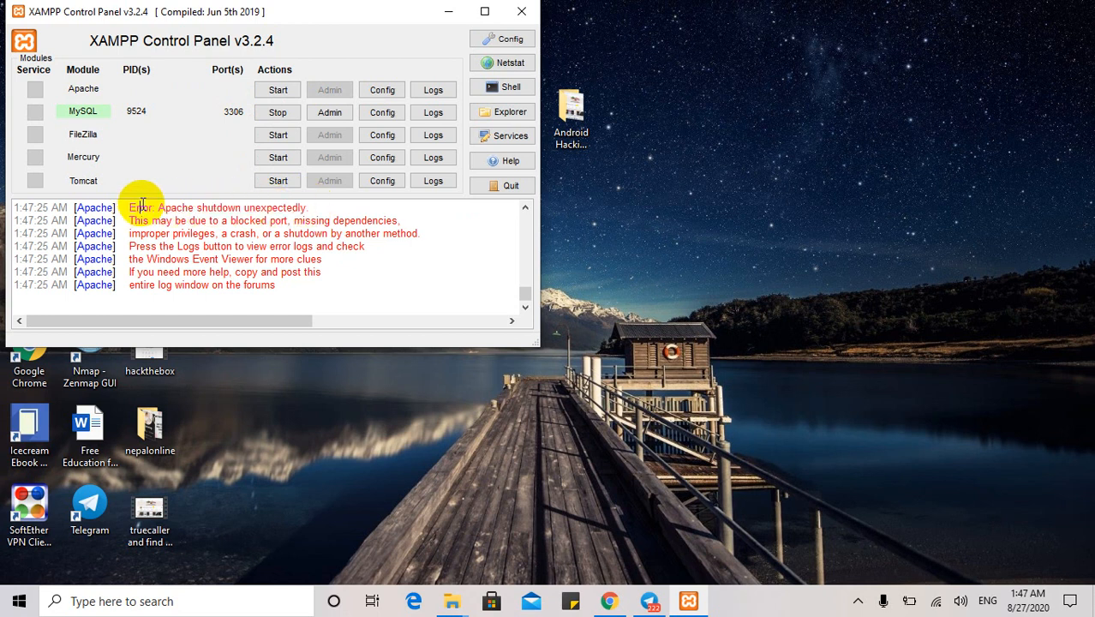
double_click(218, 207)
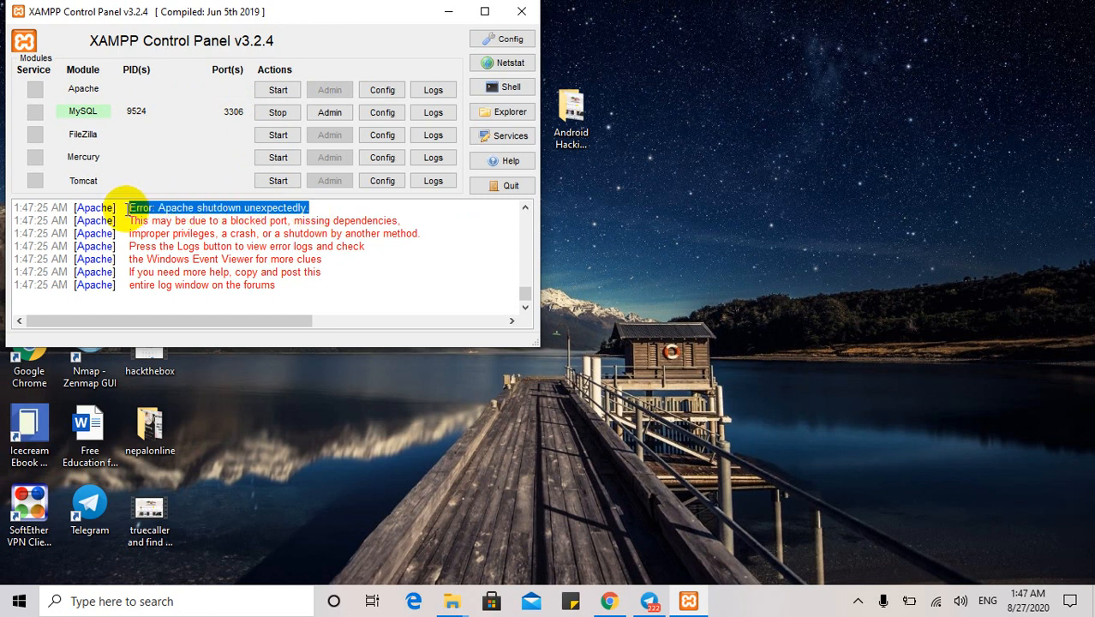
mouse_move(126, 157)
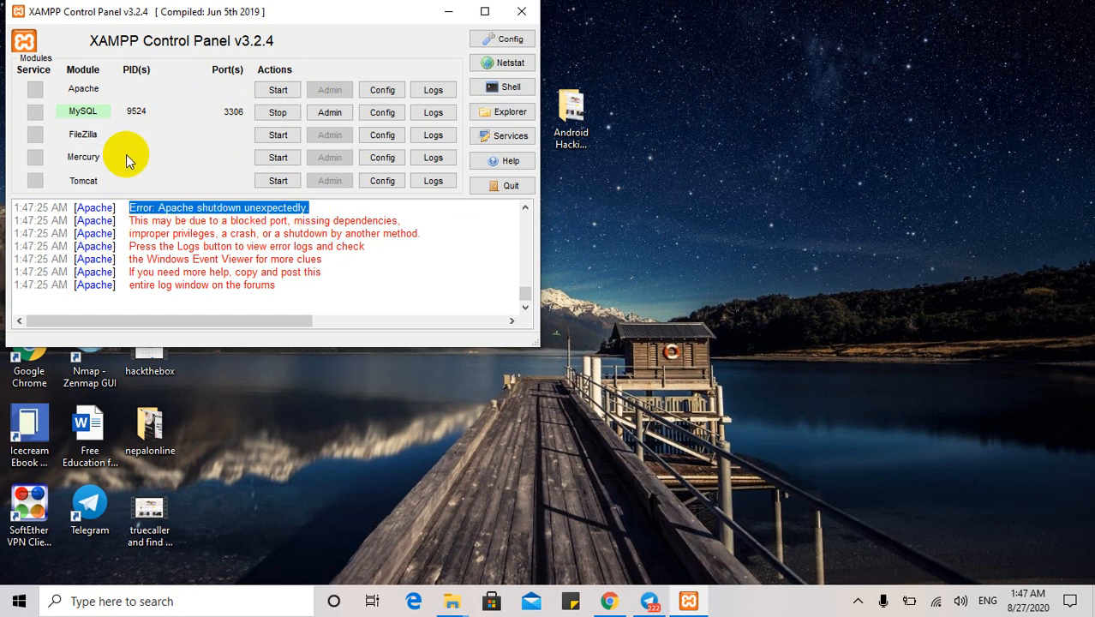
mouse_move(394, 221)
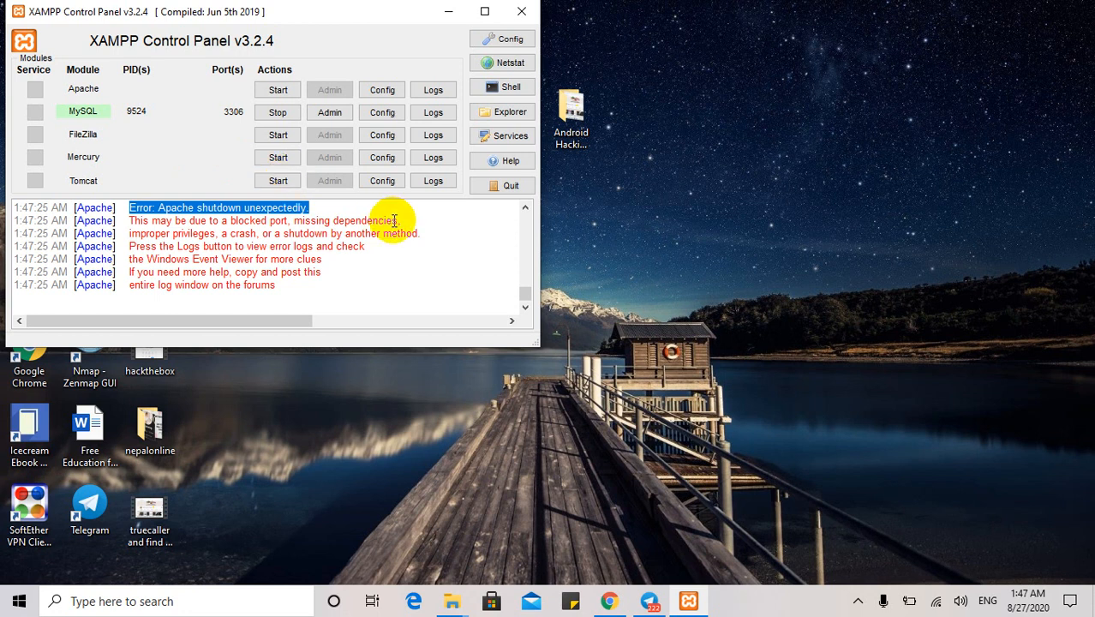
mouse_move(414, 370)
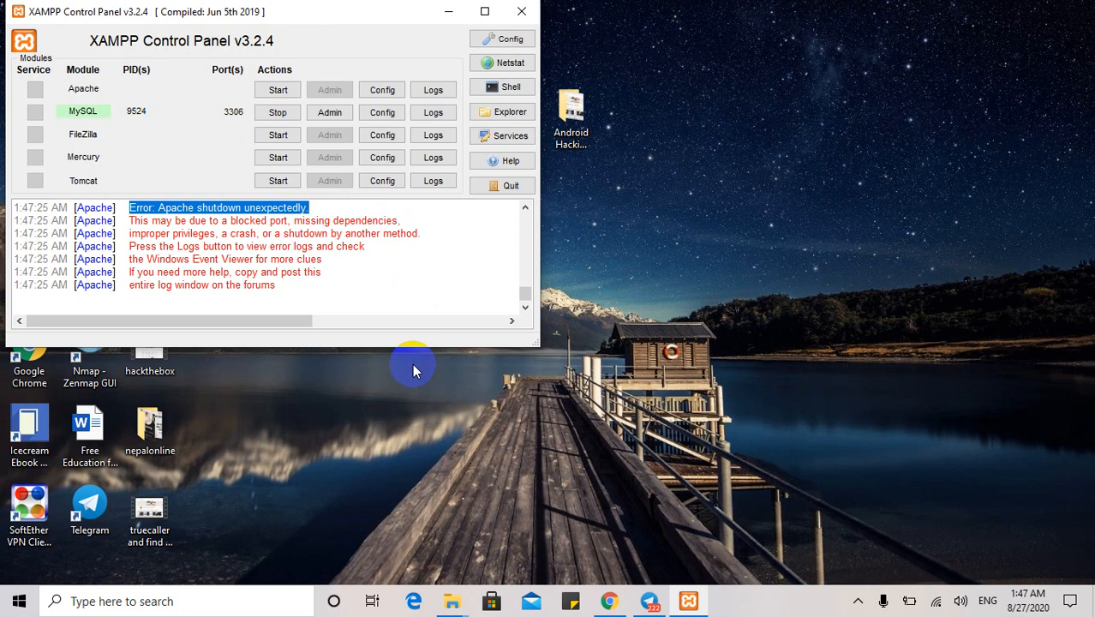
mouse_move(381, 112)
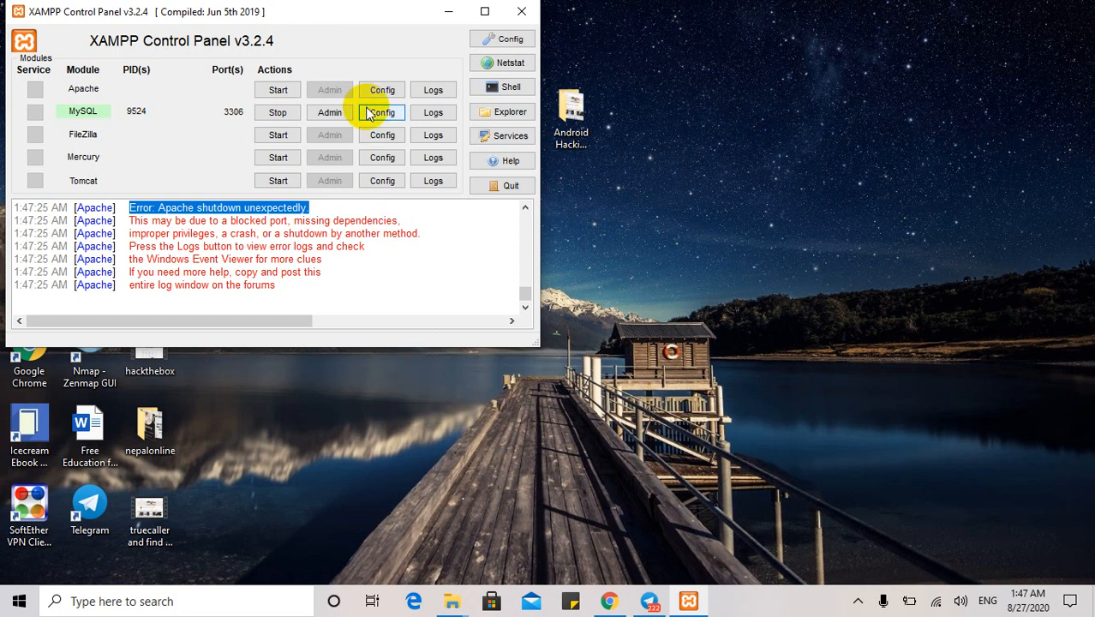
Step: Centre the control panel window and open Apache's httpd.conf from its Config list
left_click_drag(257, 11, 548, 203)
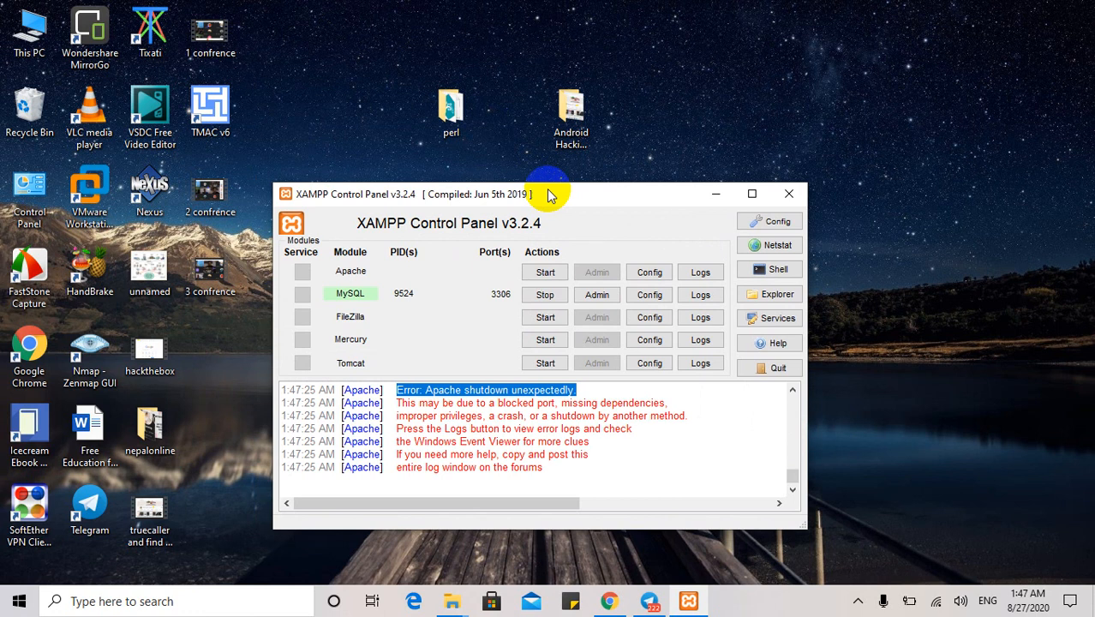
left_click_drag(548, 193, 548, 160)
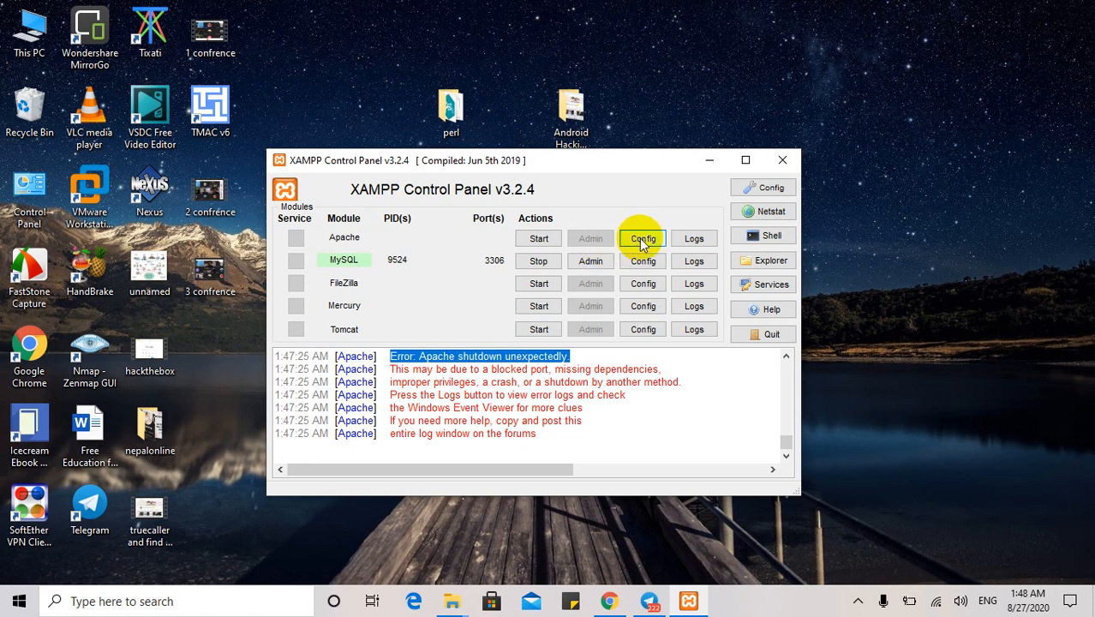
left_click(642, 238)
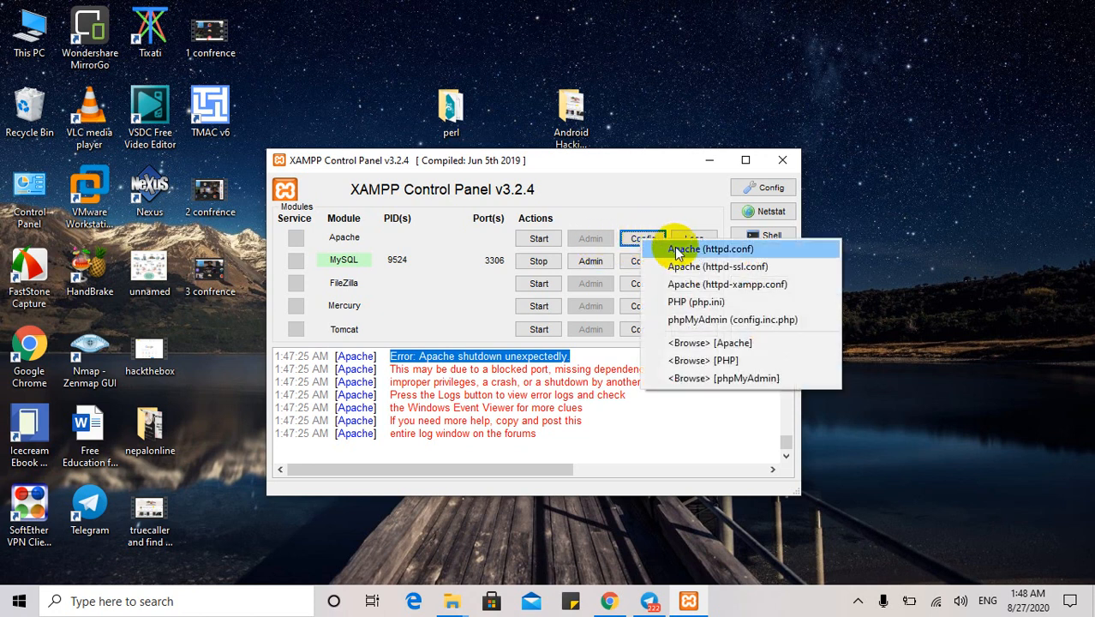
mouse_move(717, 259)
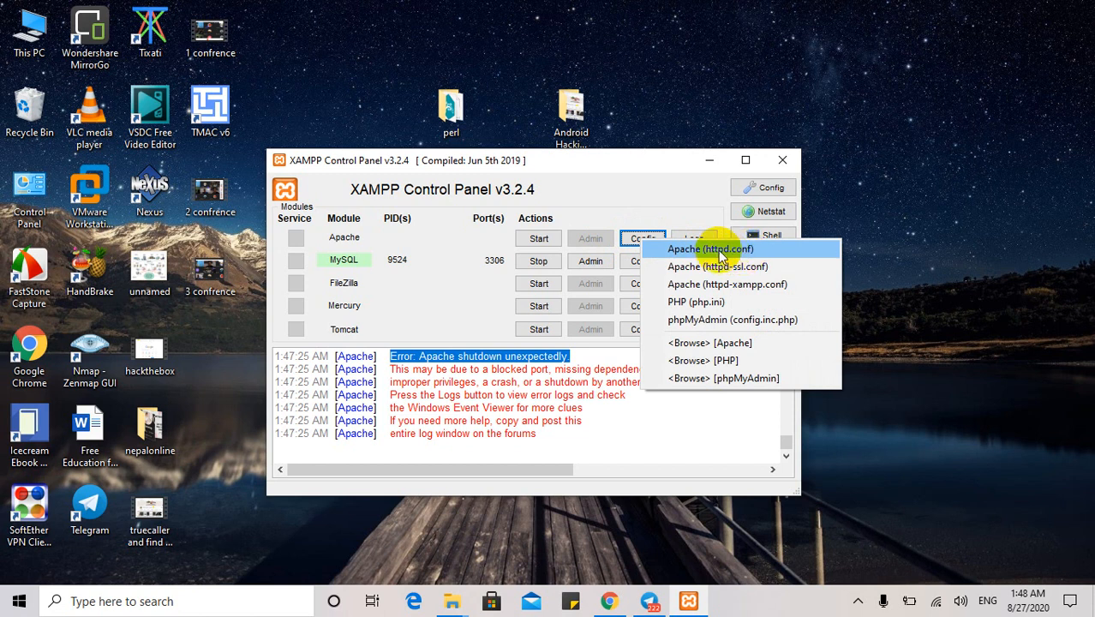
left_click(710, 248)
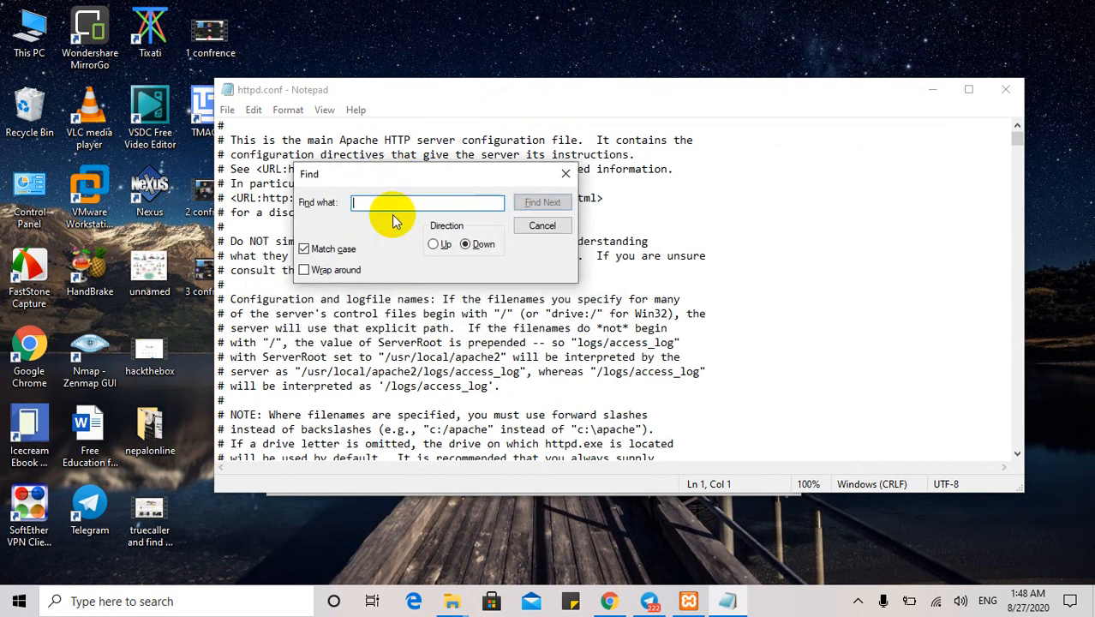
Step: Find the Listen 80 directive in httpd.conf and change it to Listen 8080
type("80")
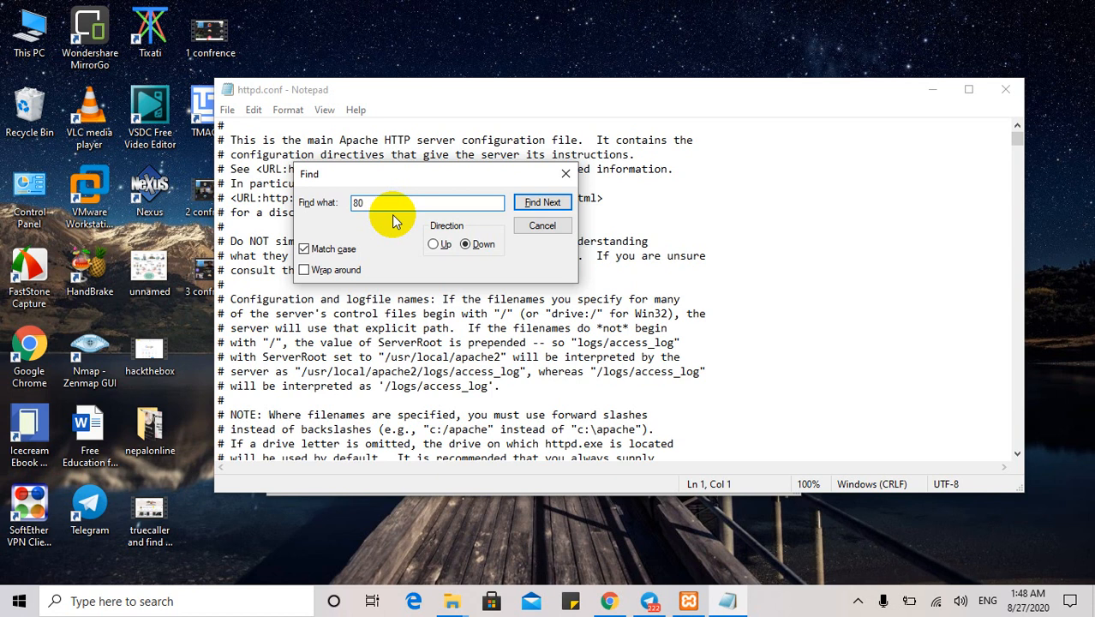
left_click(541, 201)
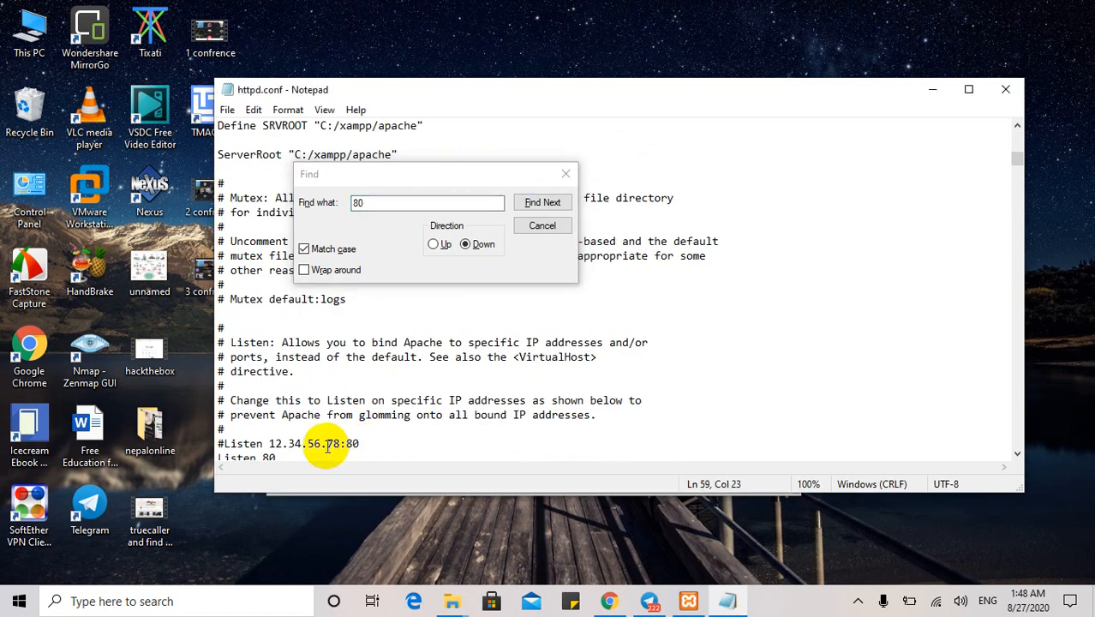
left_click(542, 202)
type("80")
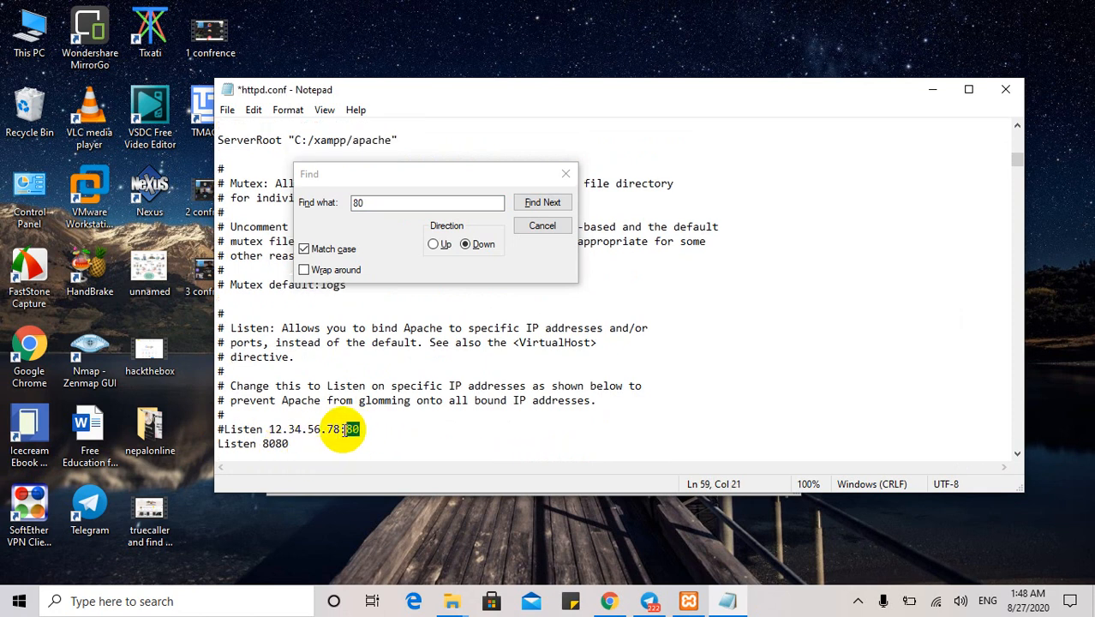
left_click(541, 202)
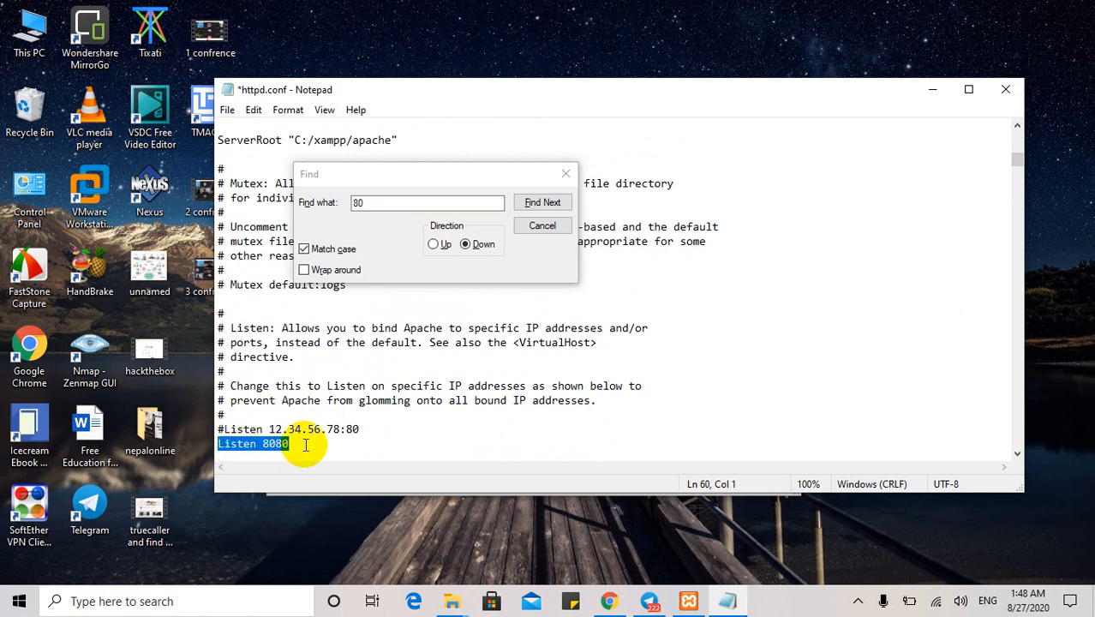
left_click(298, 443)
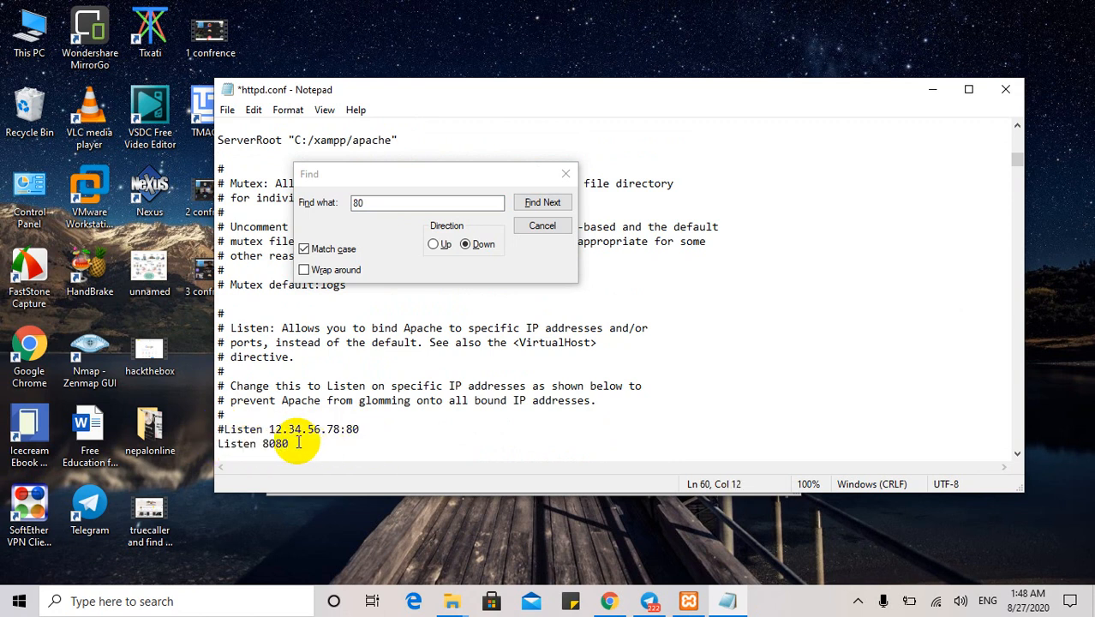
left_click(543, 202)
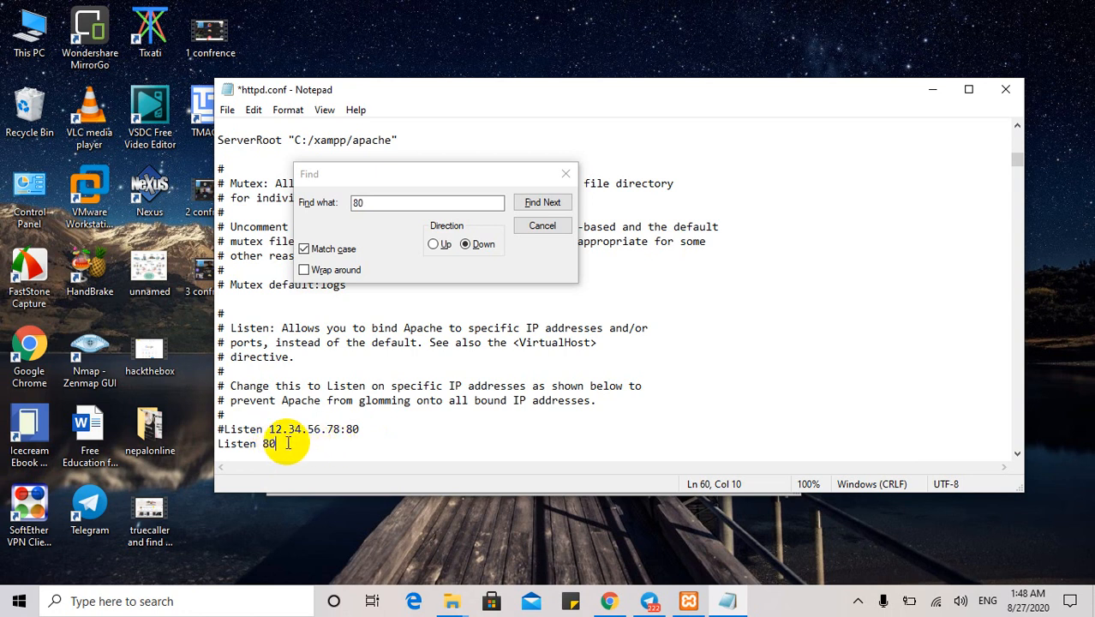
type("80")
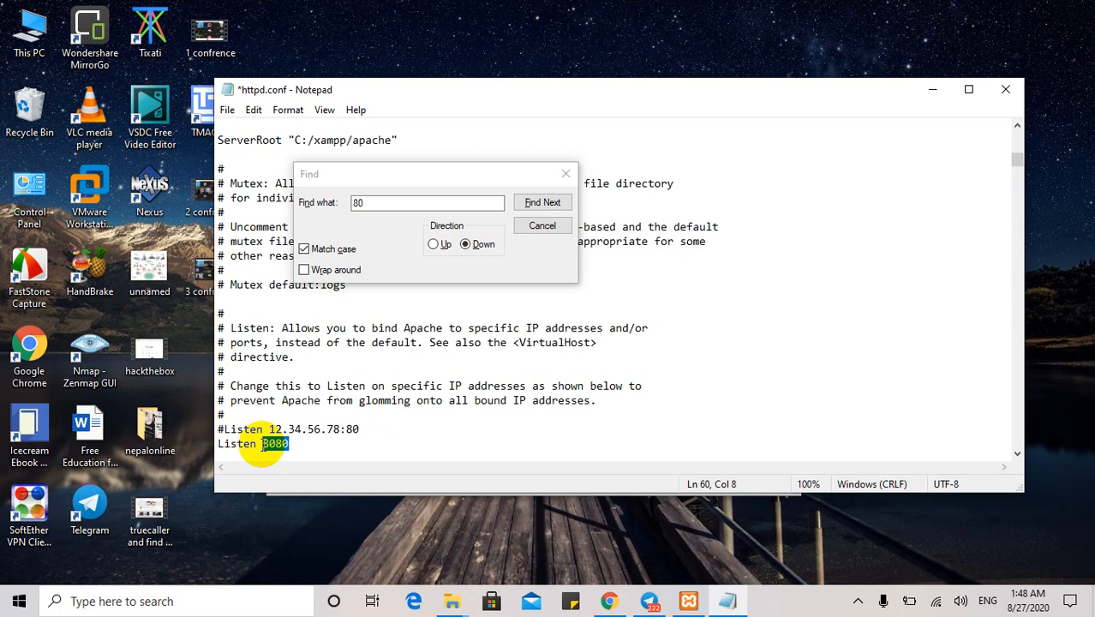
mouse_move(377, 440)
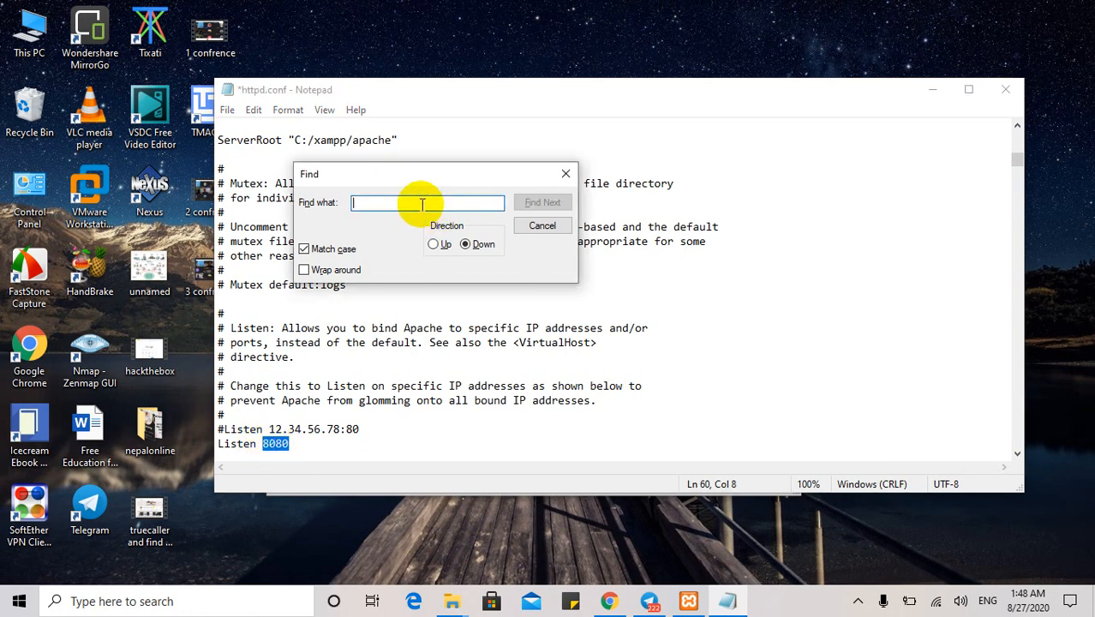
Step: Search the file for "server" to reach the ServerName line
type("server")
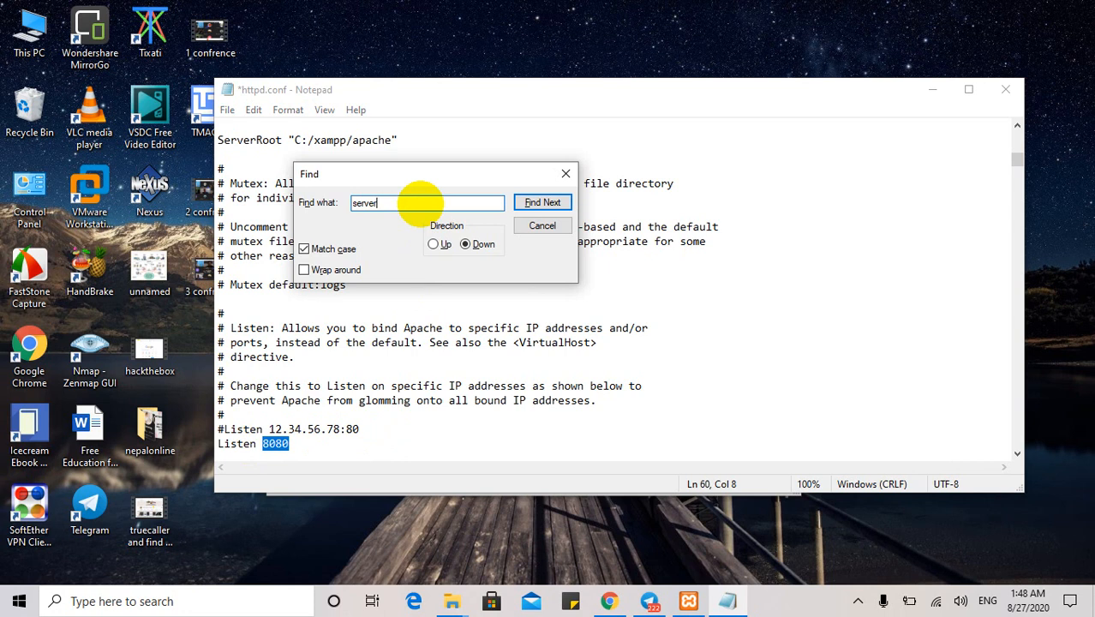
left_click(542, 201)
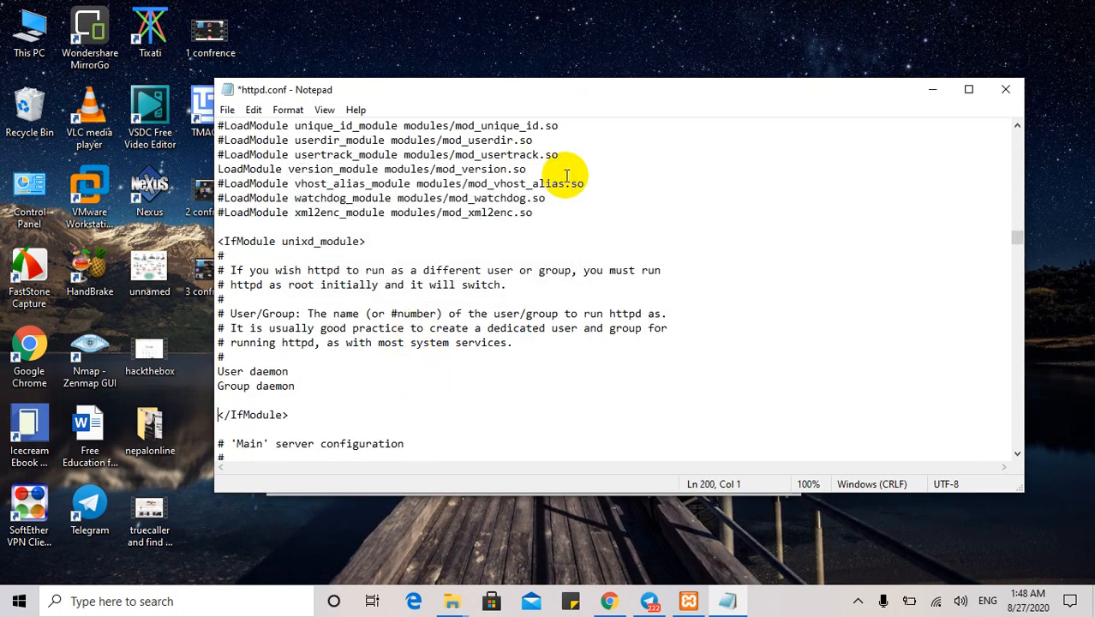
Step: Change ServerName localhost:80 to localhost:8080 and save httpd.conf
scroll("down", 3)
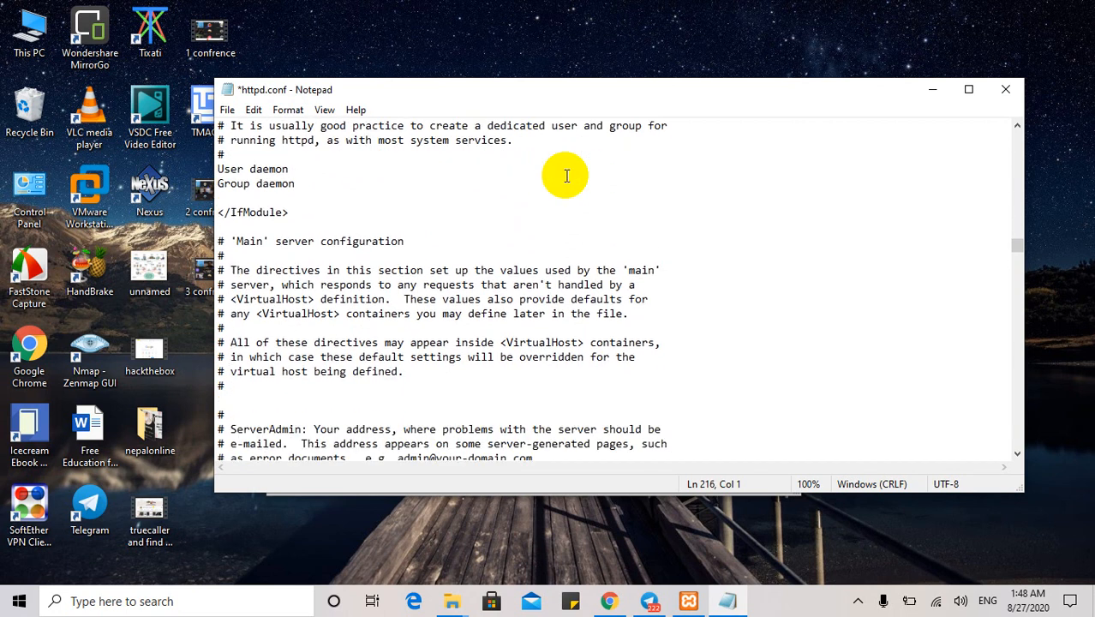
scroll("down", 3)
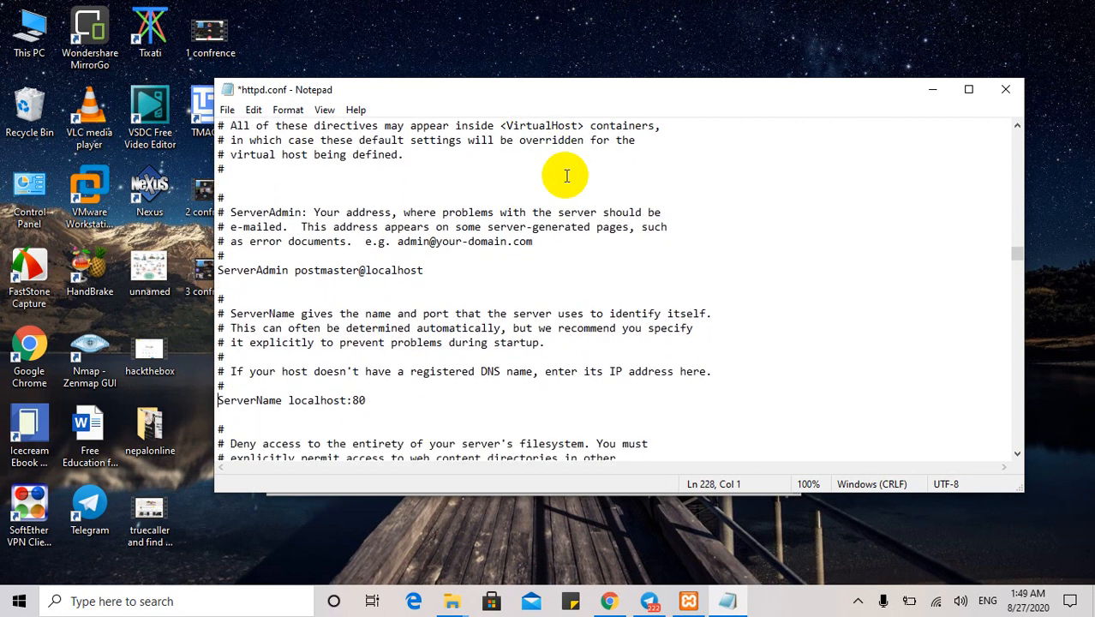
left_click(358, 400)
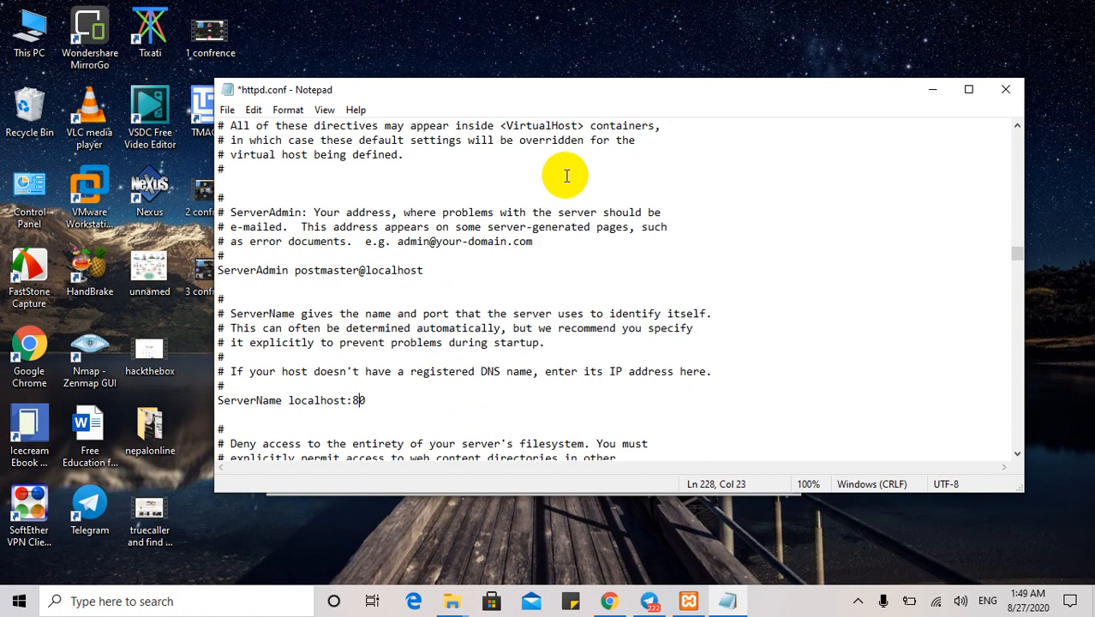
type("80")
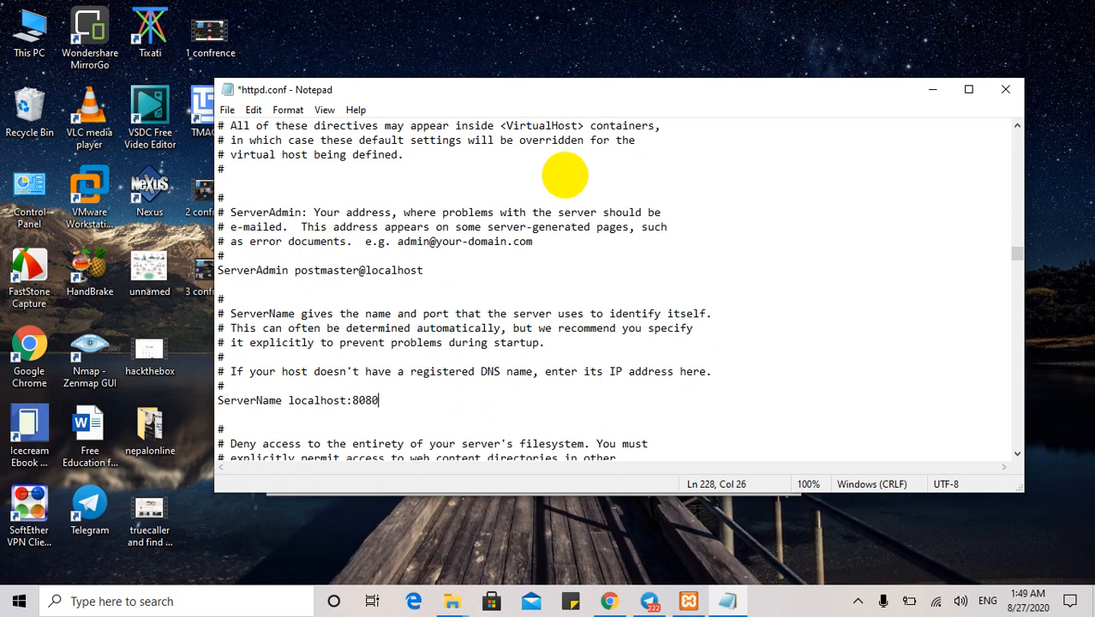
left_click(227, 110)
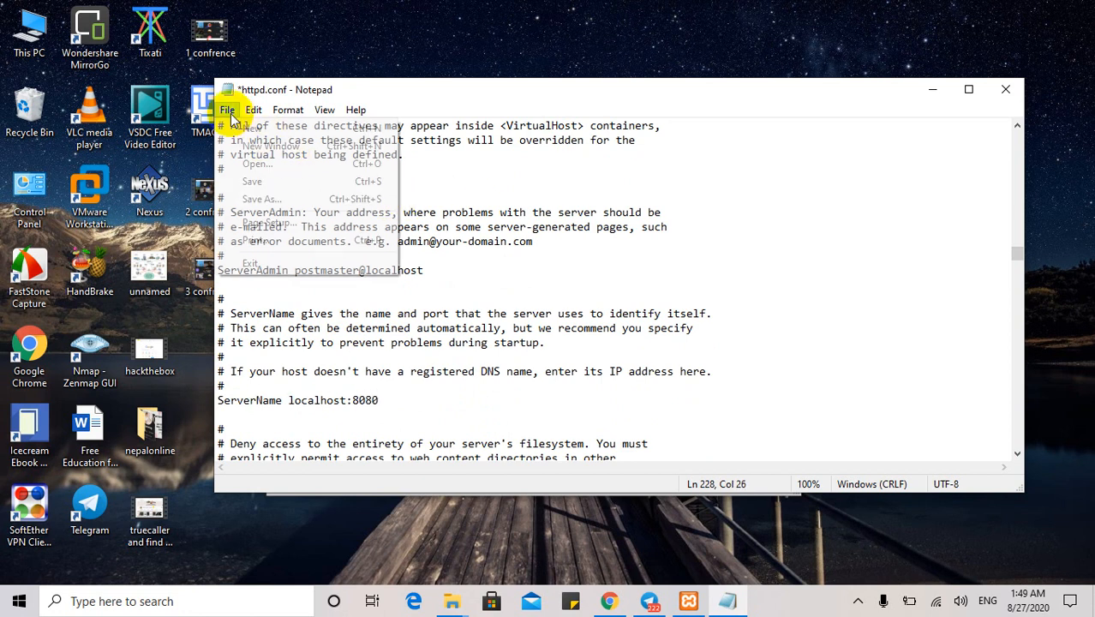
left_click(252, 181)
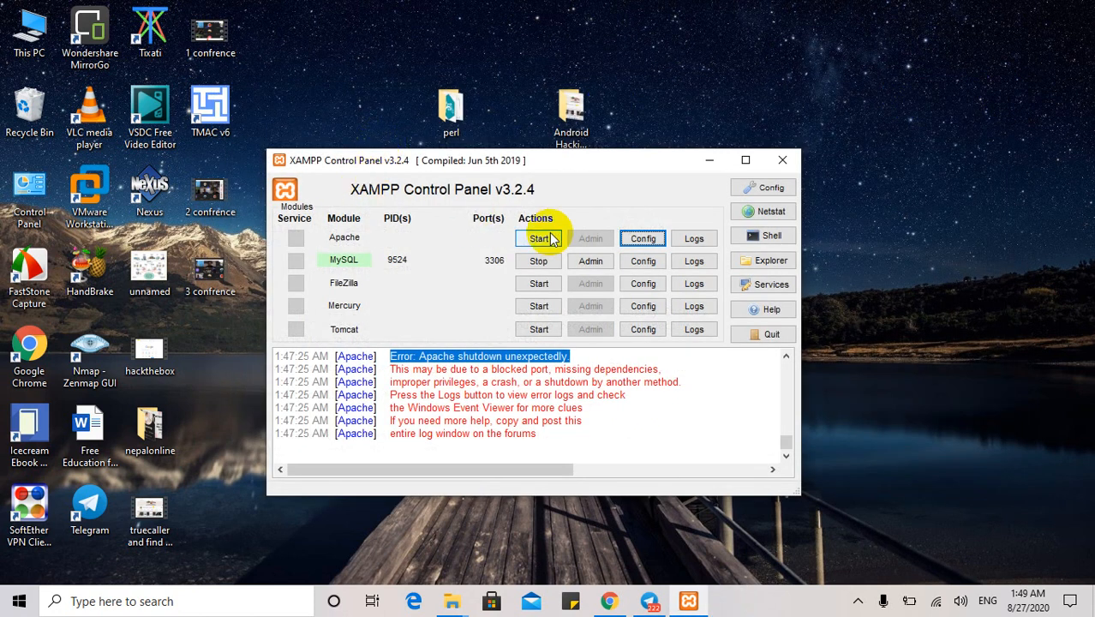
Step: Bring up Apache's configuration file list to choose httpd-ssl.conf
left_click(642, 238)
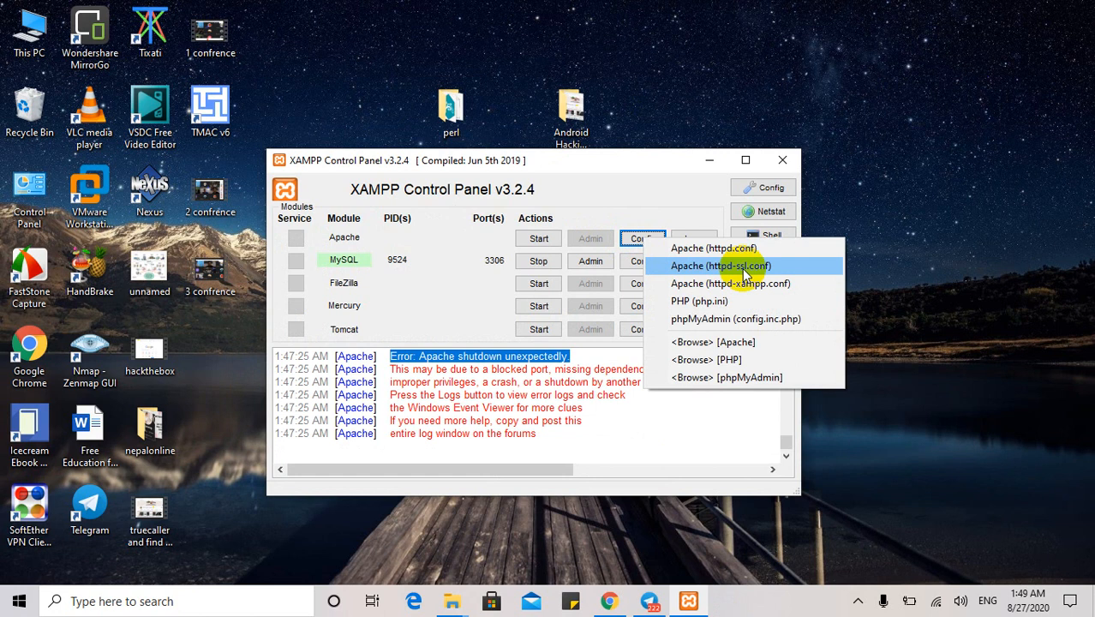
mouse_move(728, 265)
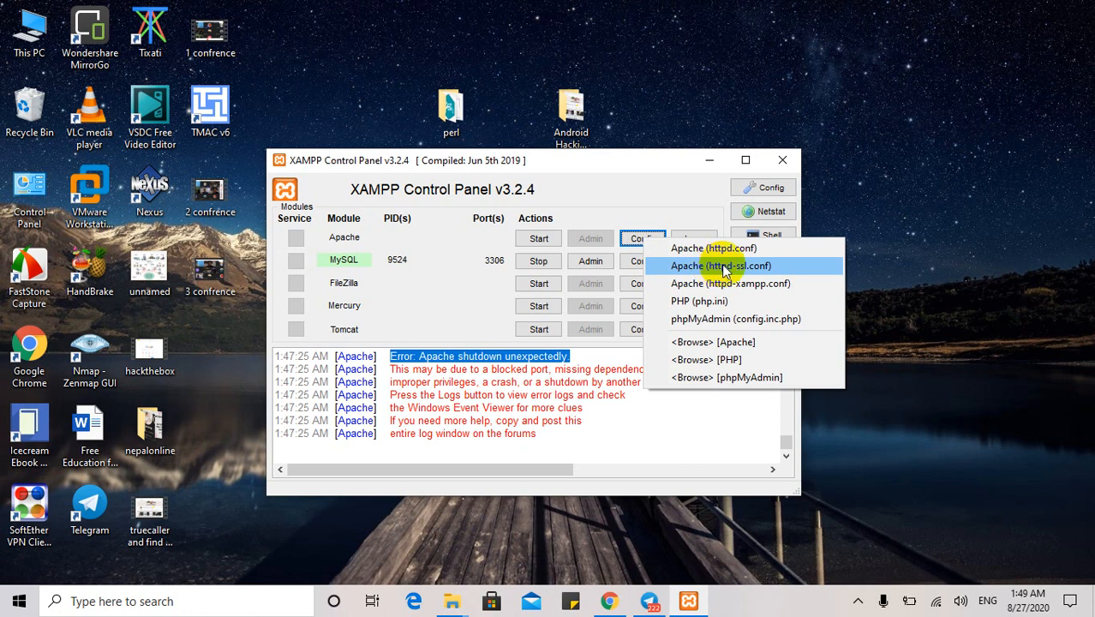
mouse_move(756, 270)
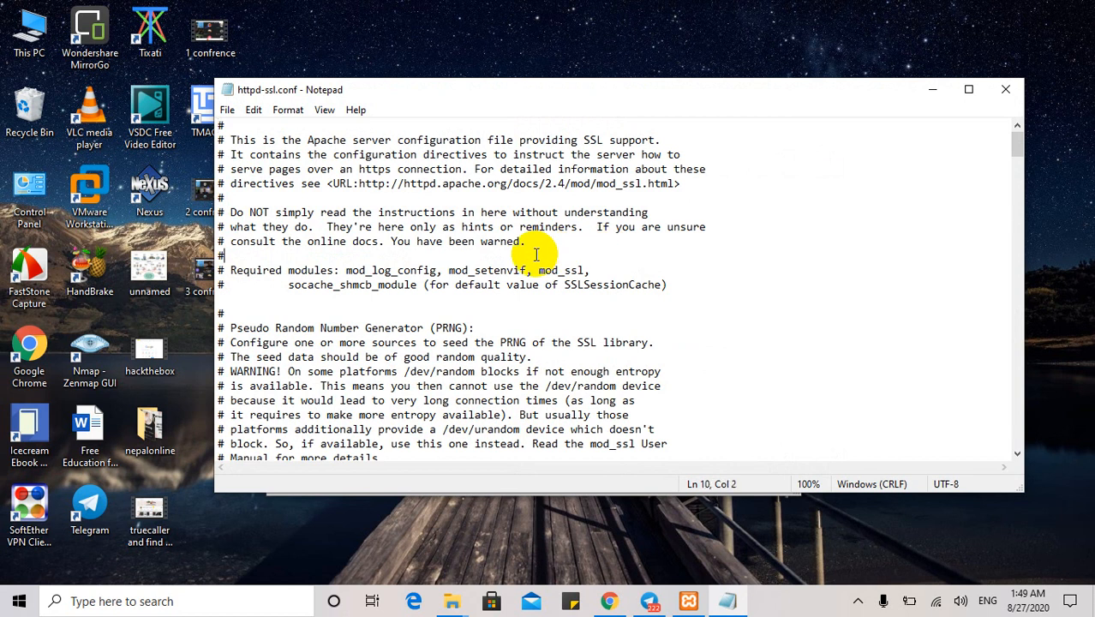
Step: Find Listen 443 in httpd-ssl.conf and change it to Listen 4433
key("Ctrl+f")
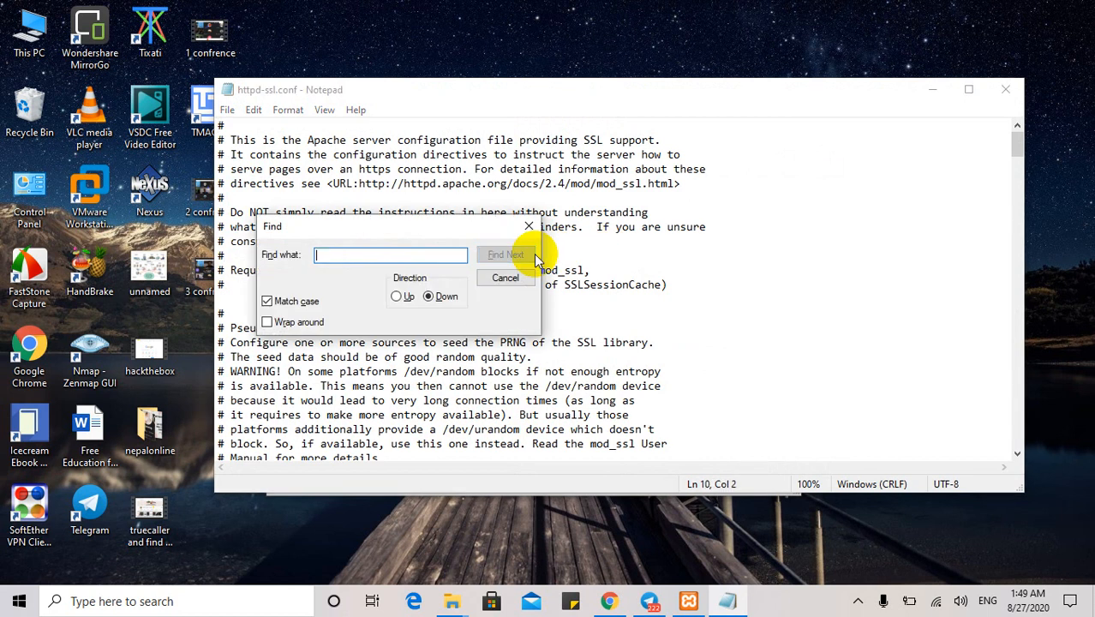
type("443")
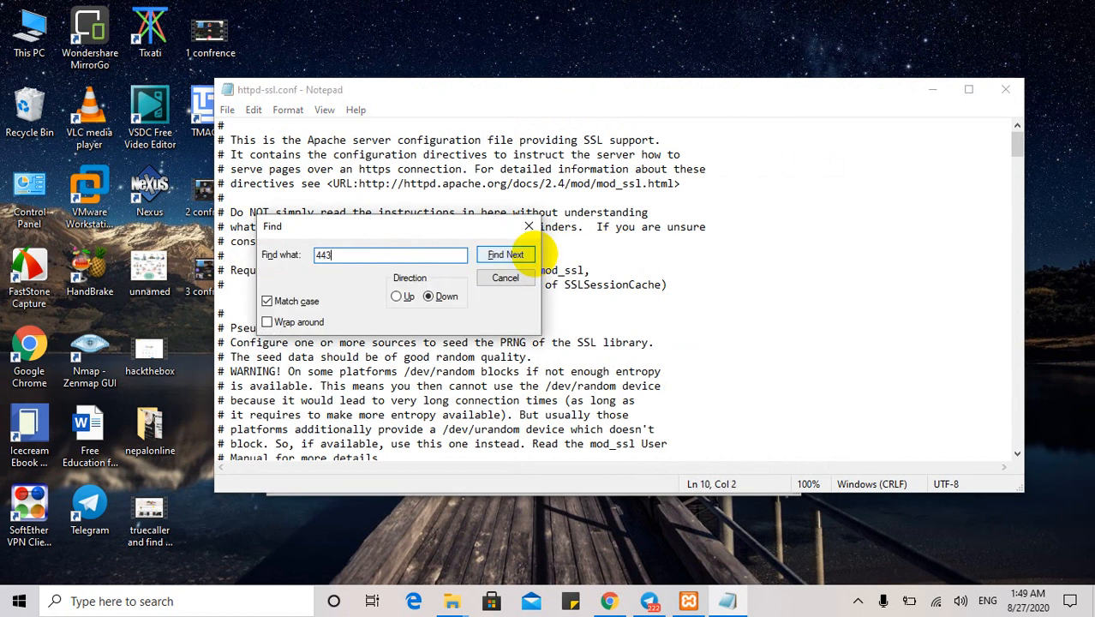
left_click(504, 255)
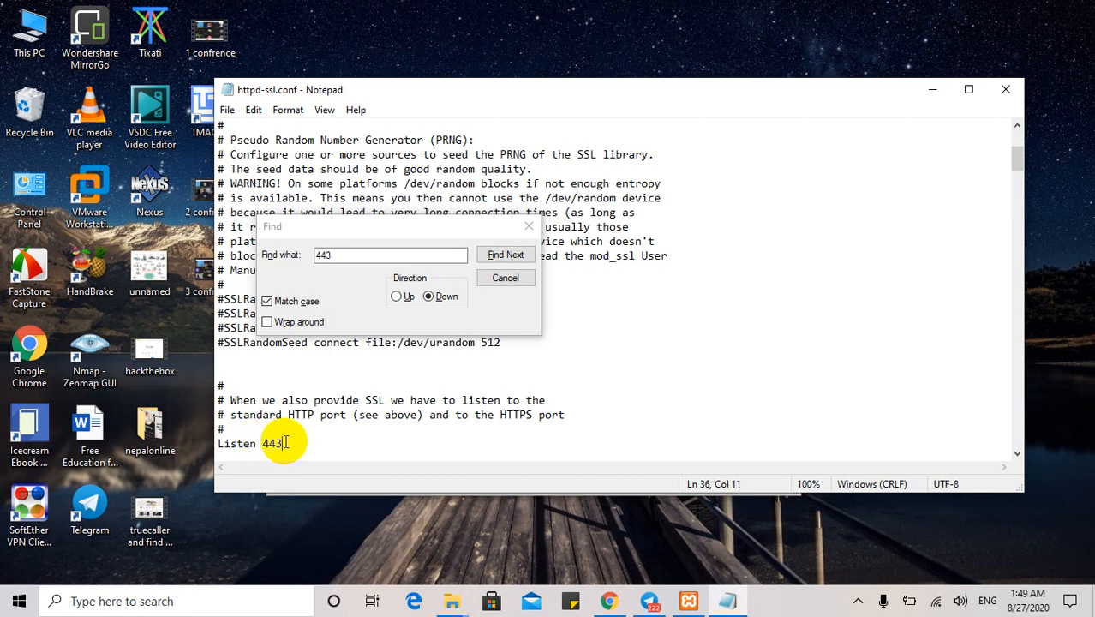
type("3")
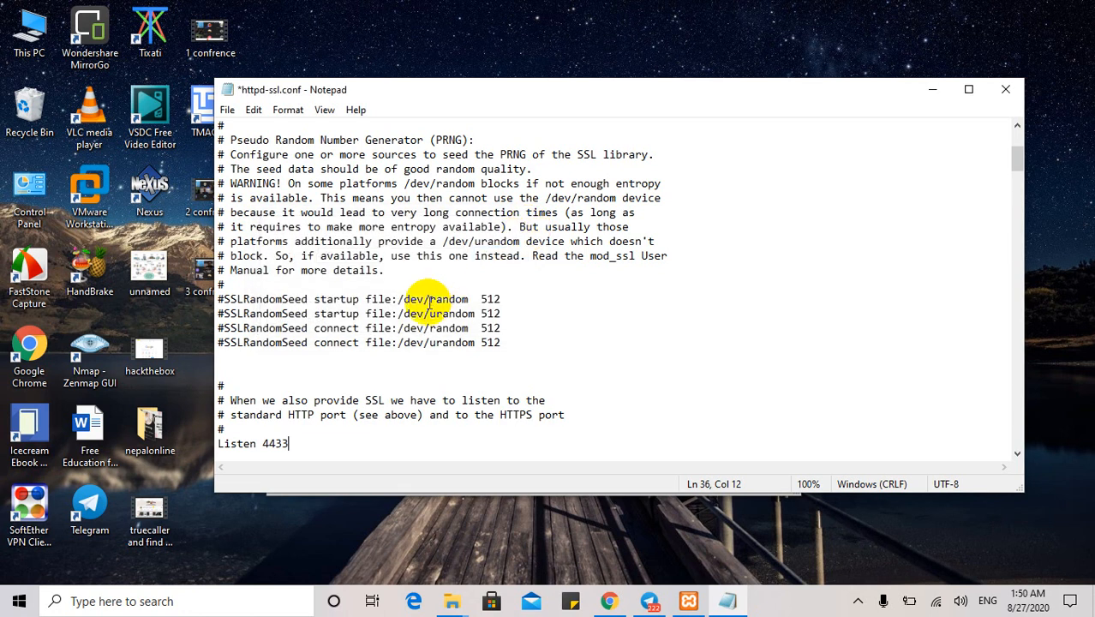
Step: Scroll to the <VirtualHost _default_:4433> line, then save and close httpd-ssl.conf
scroll("down", 3)
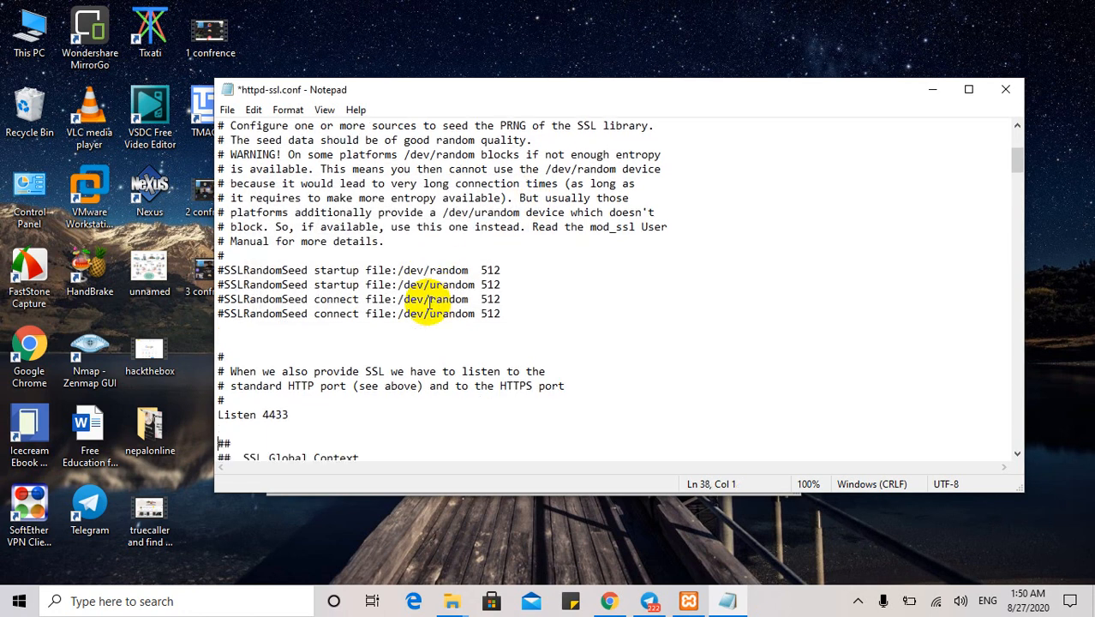
scroll("down", 3)
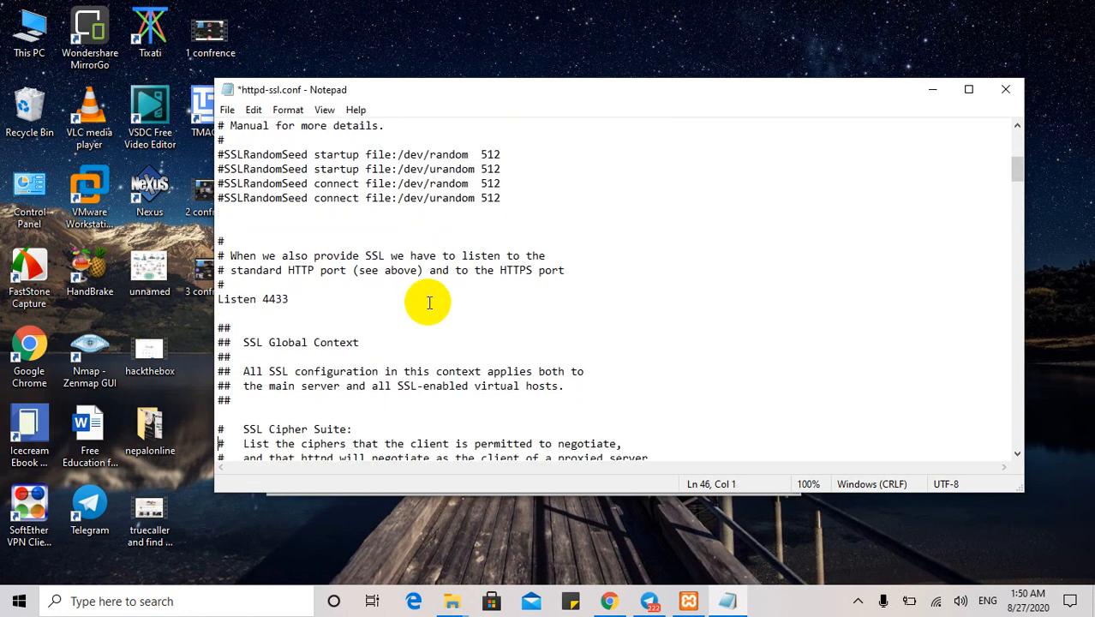
scroll("down", 3)
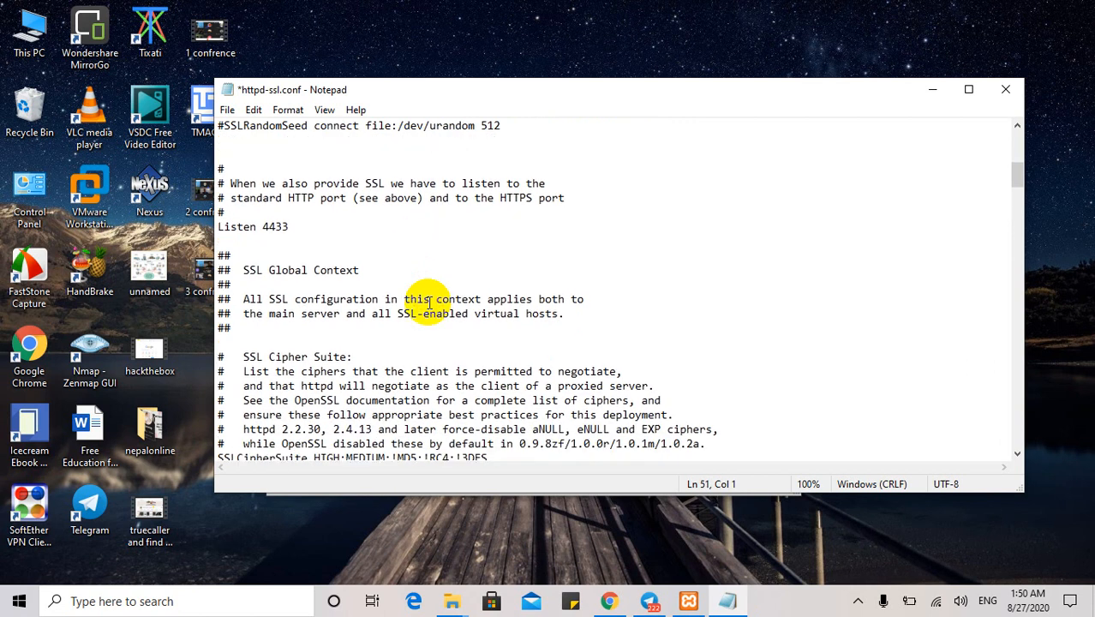
mouse_move(296, 239)
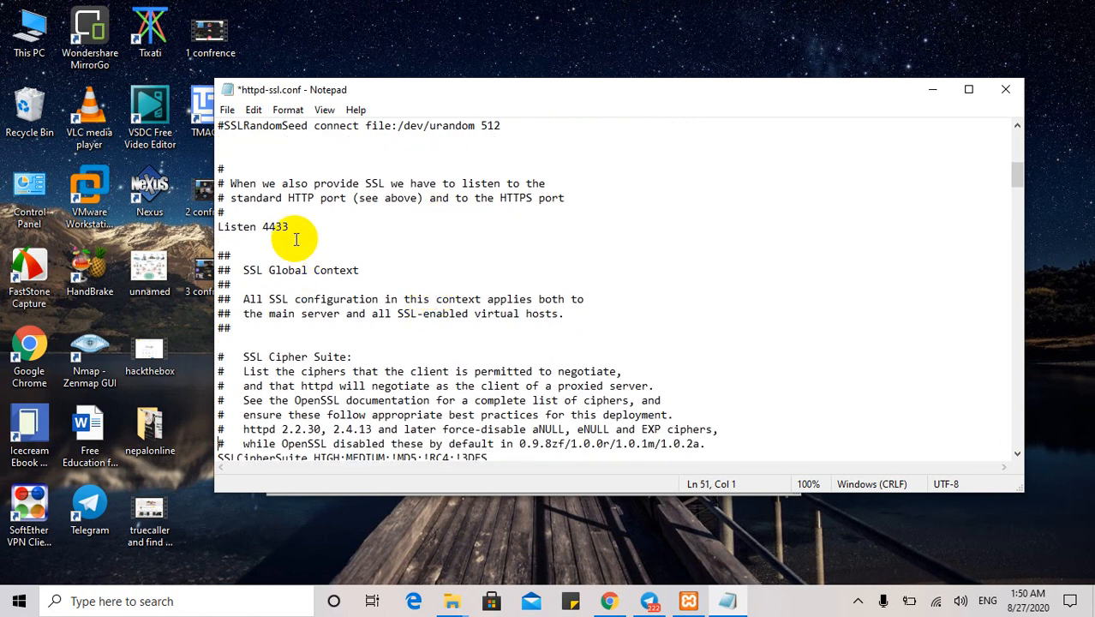
scroll("down", 3)
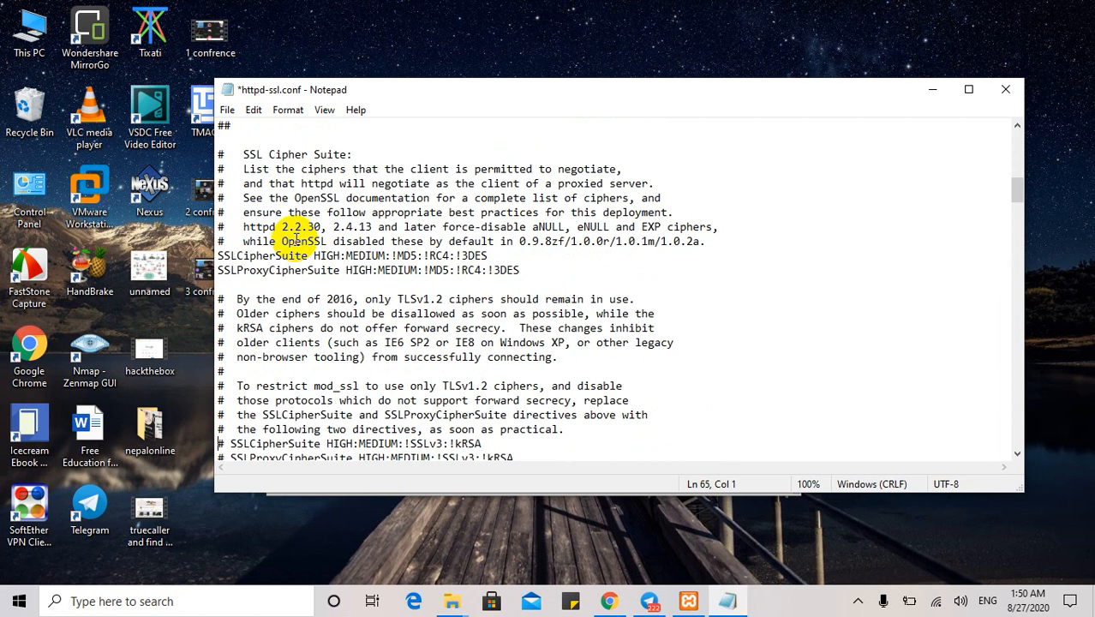
scroll("down", 3)
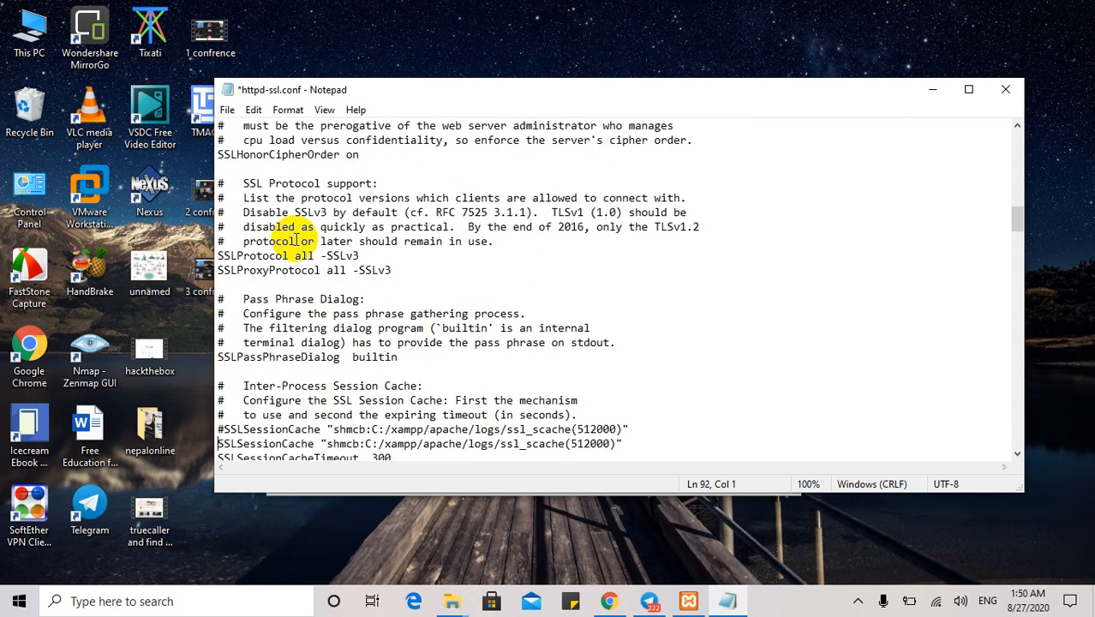
scroll("down", 3)
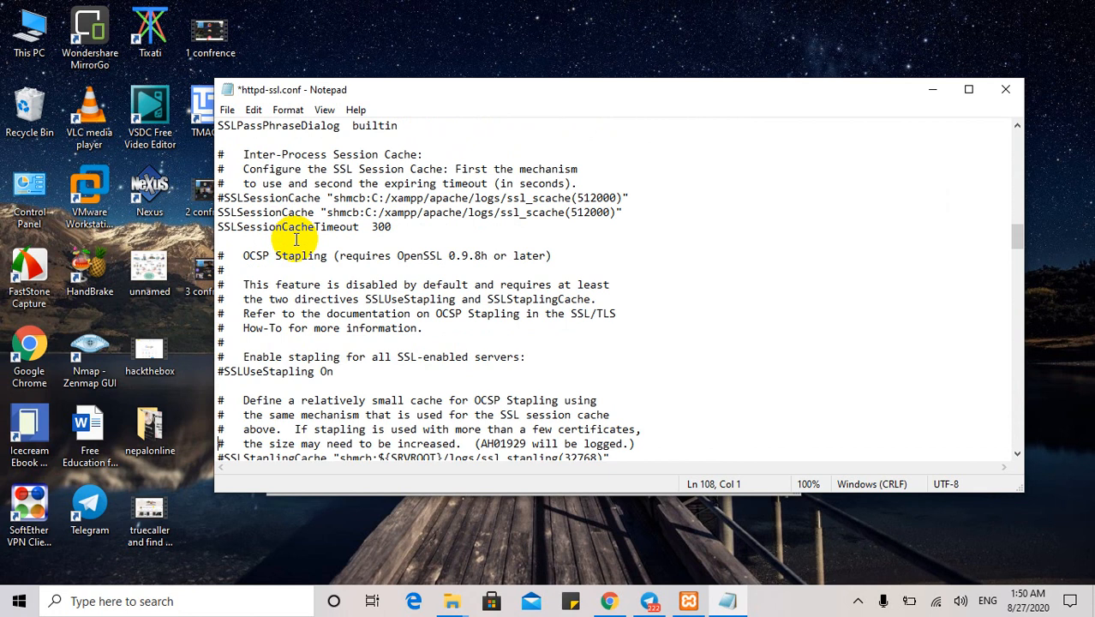
scroll("down", 3)
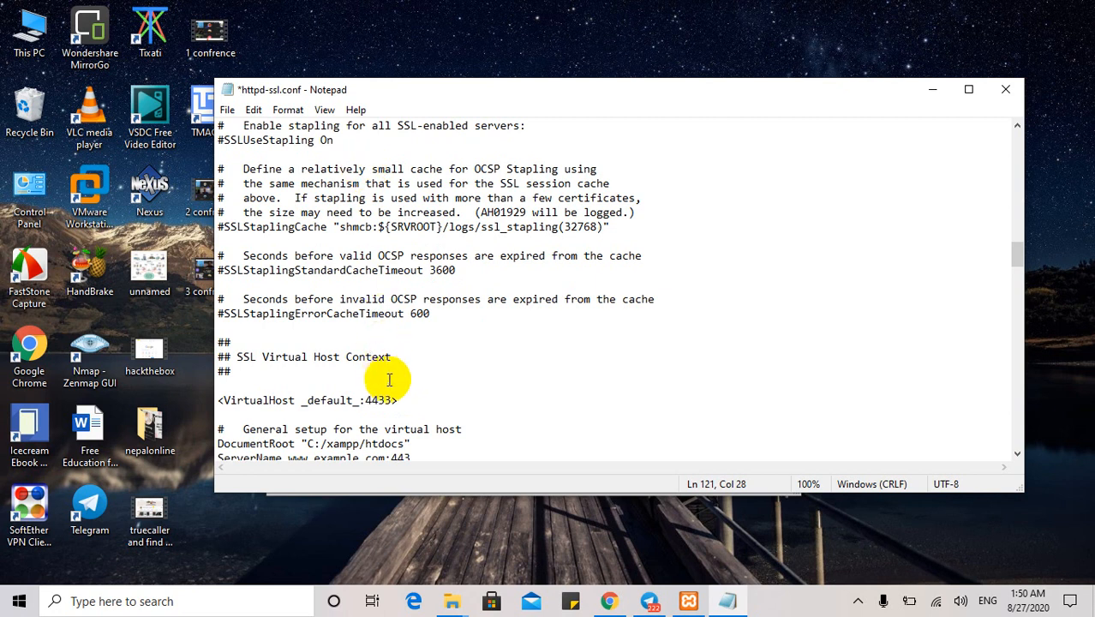
left_click(227, 109)
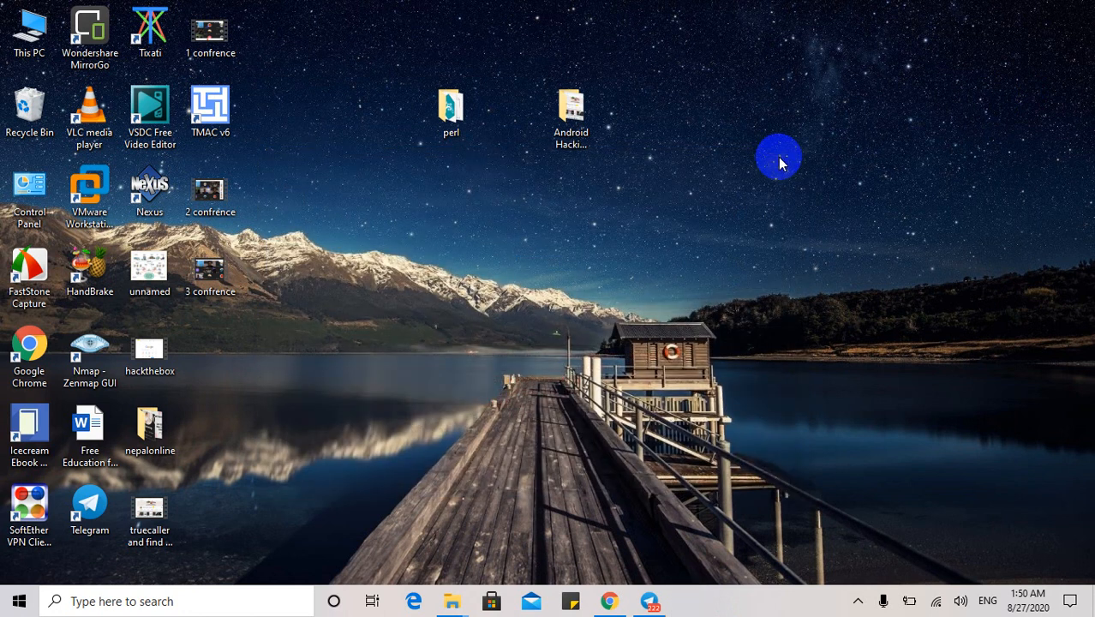
mouse_move(835, 591)
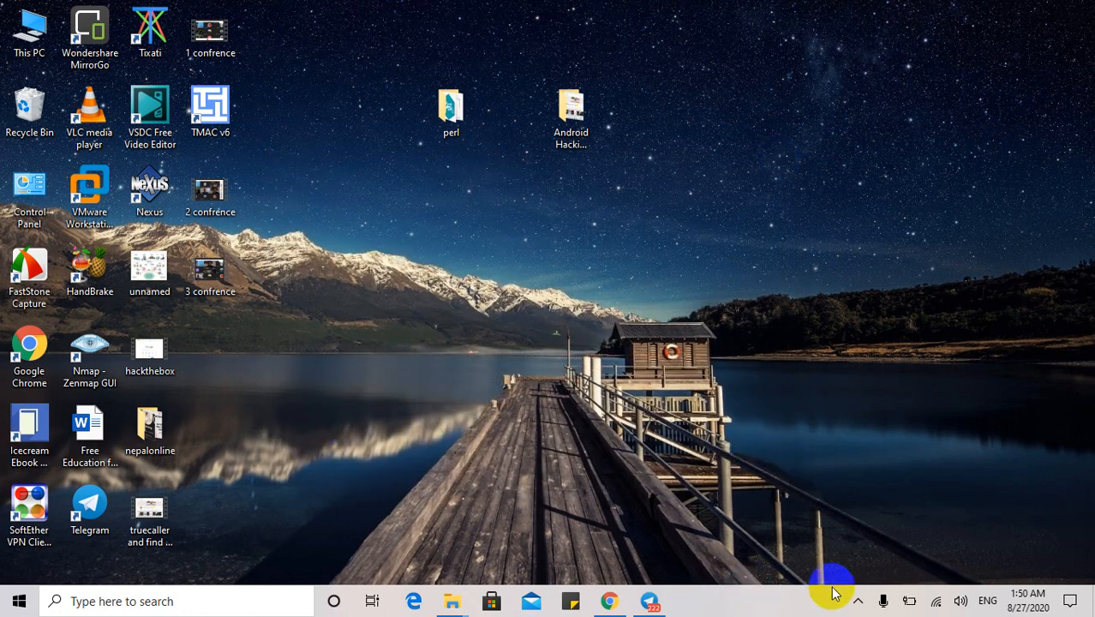
Step: Reopen XAMPP Control Panel from the Start menu and start Apache on ports 4433 and 8080
type("xa")
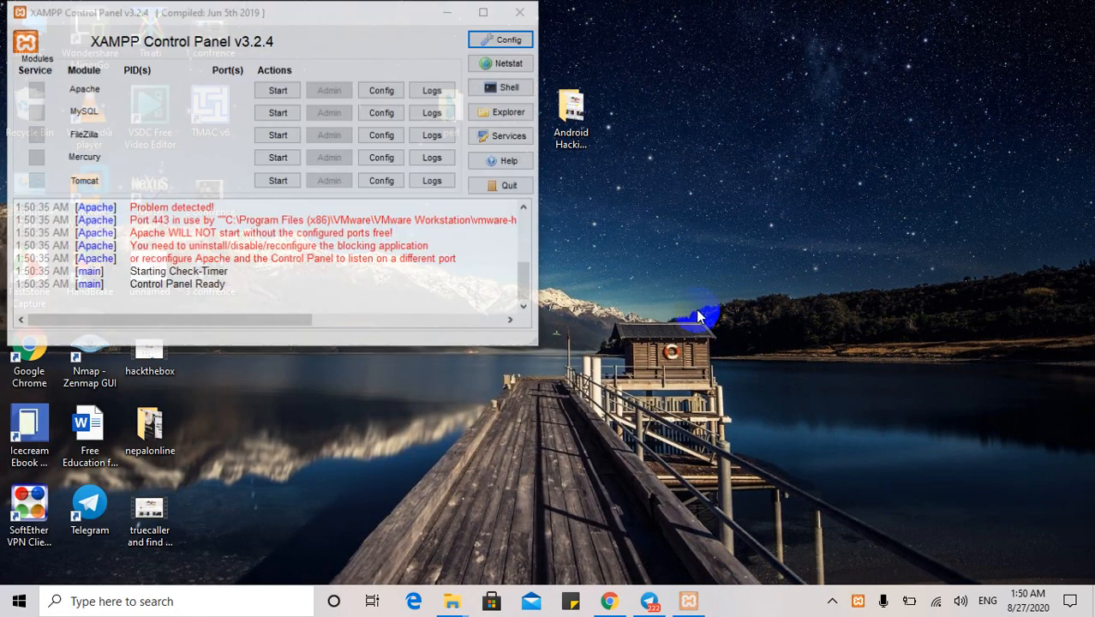
right_click(698, 317)
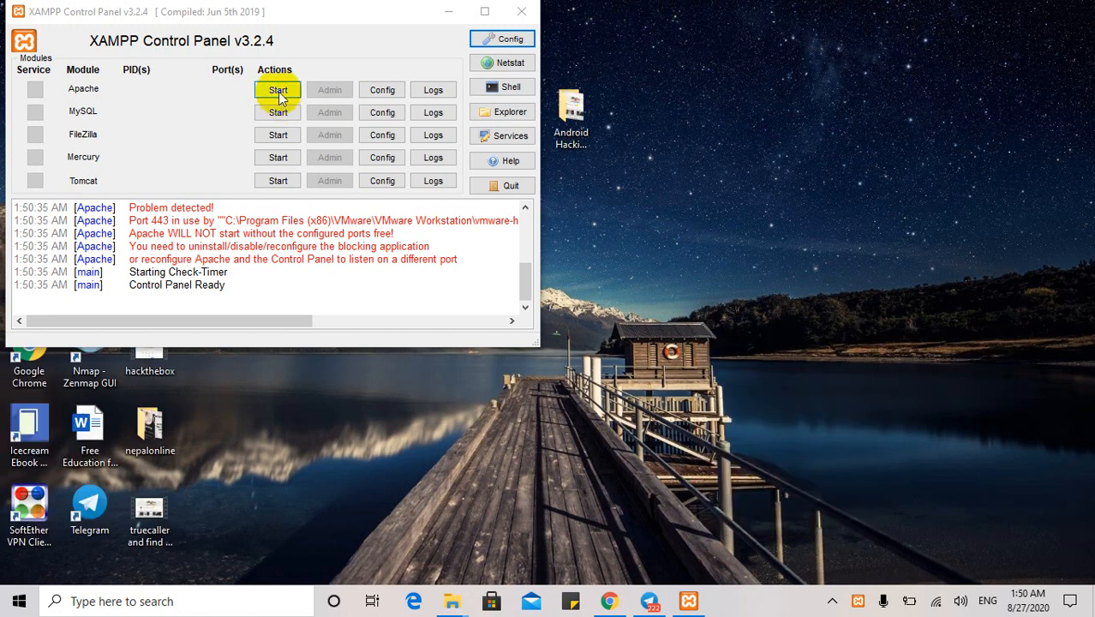
left_click(277, 90)
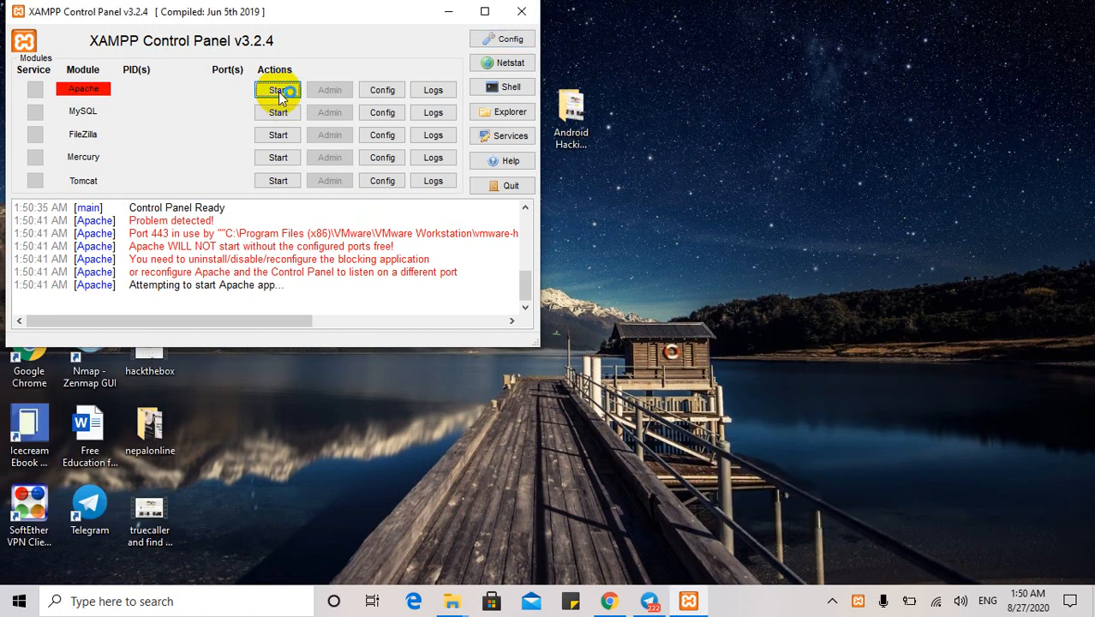
left_click(278, 89)
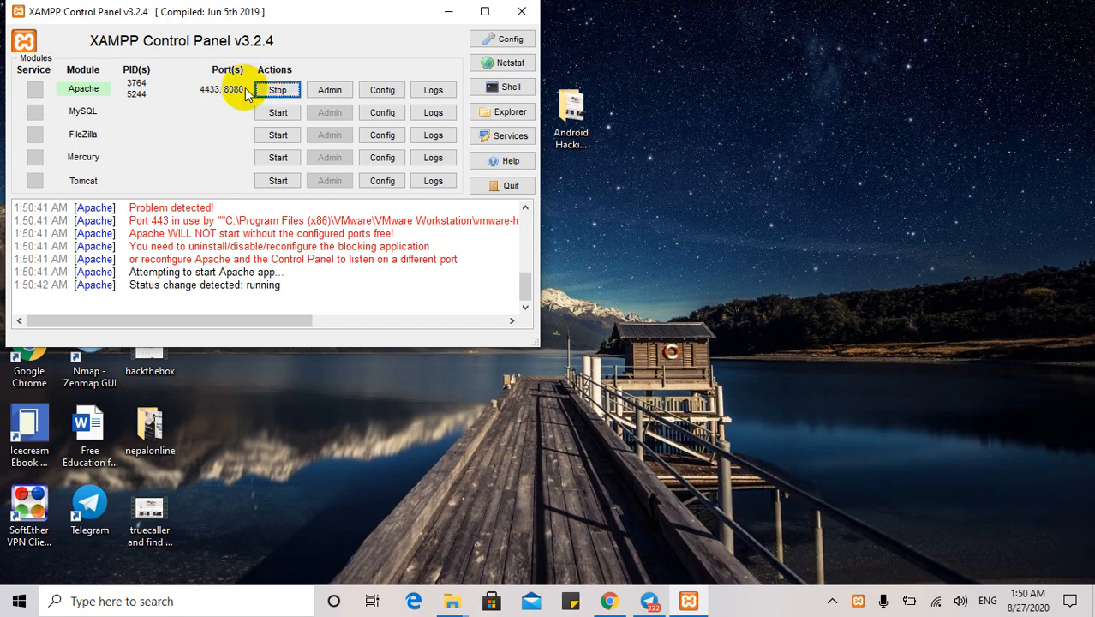
mouse_move(206, 93)
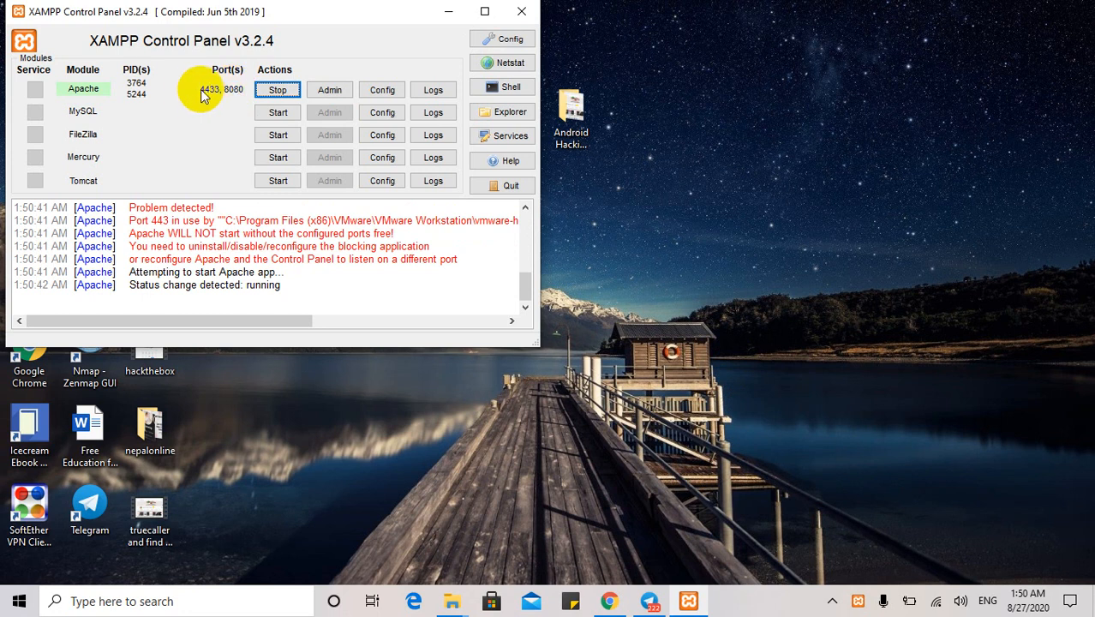
mouse_move(216, 96)
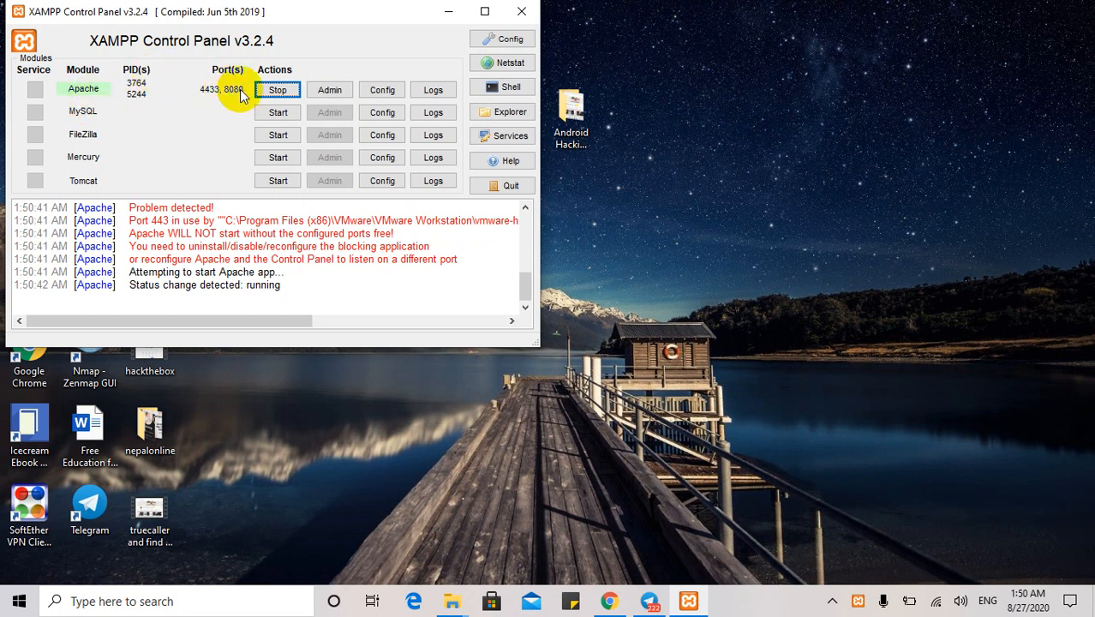
mouse_move(212, 94)
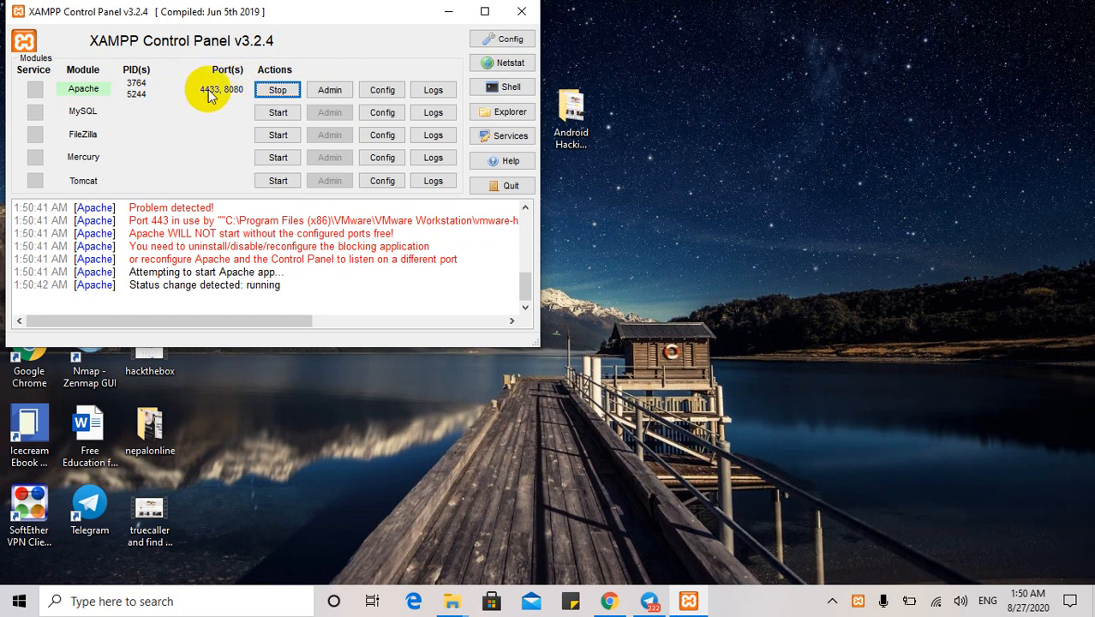
mouse_move(220, 94)
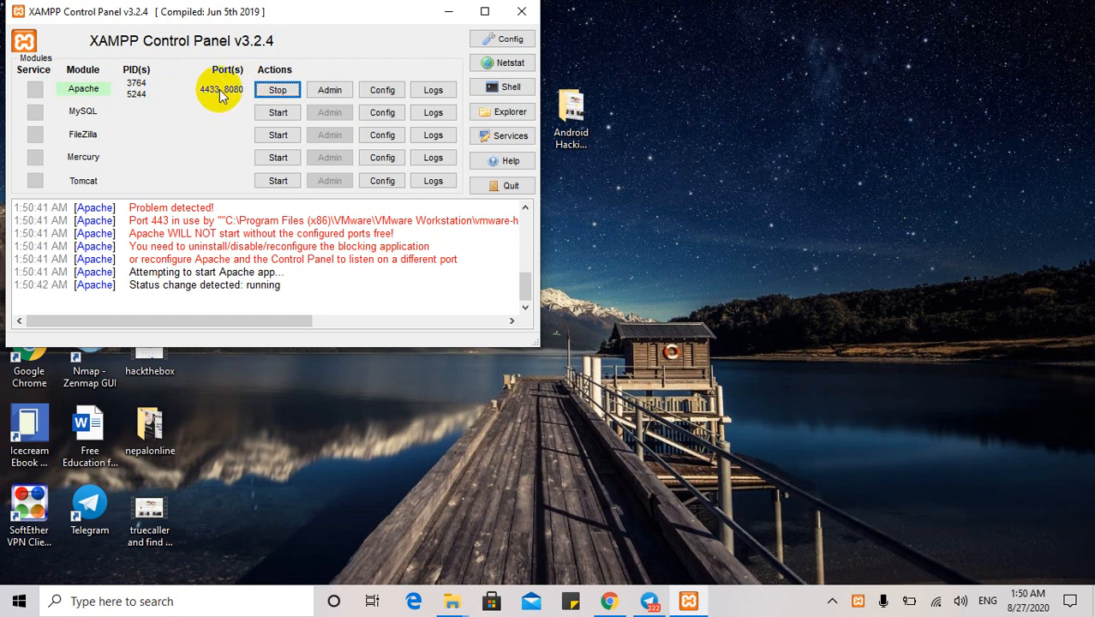
mouse_move(205, 97)
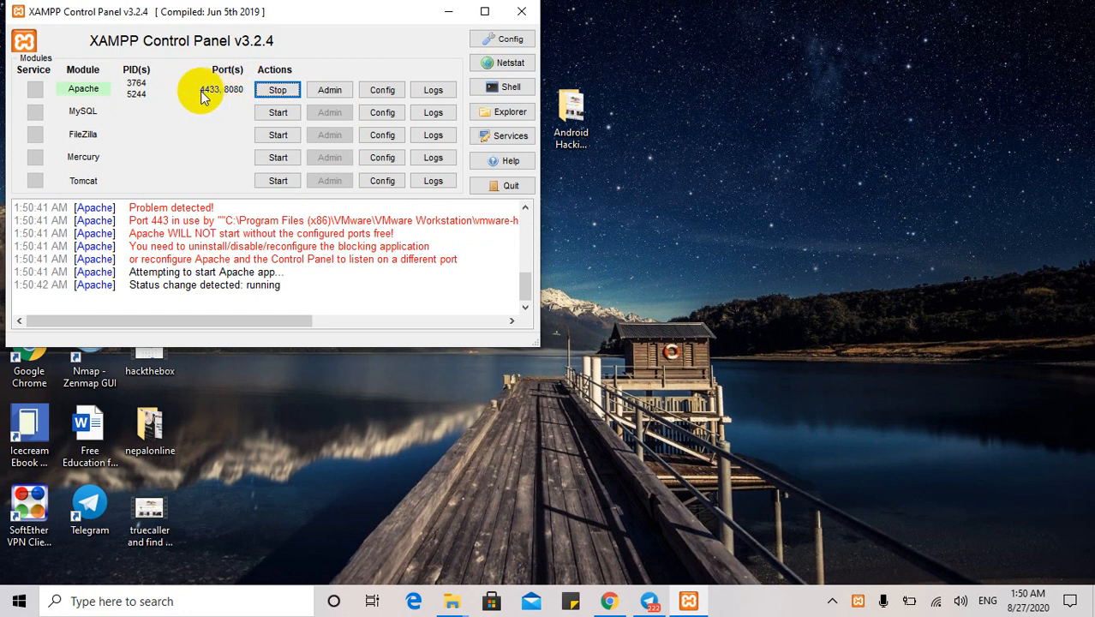
mouse_move(249, 90)
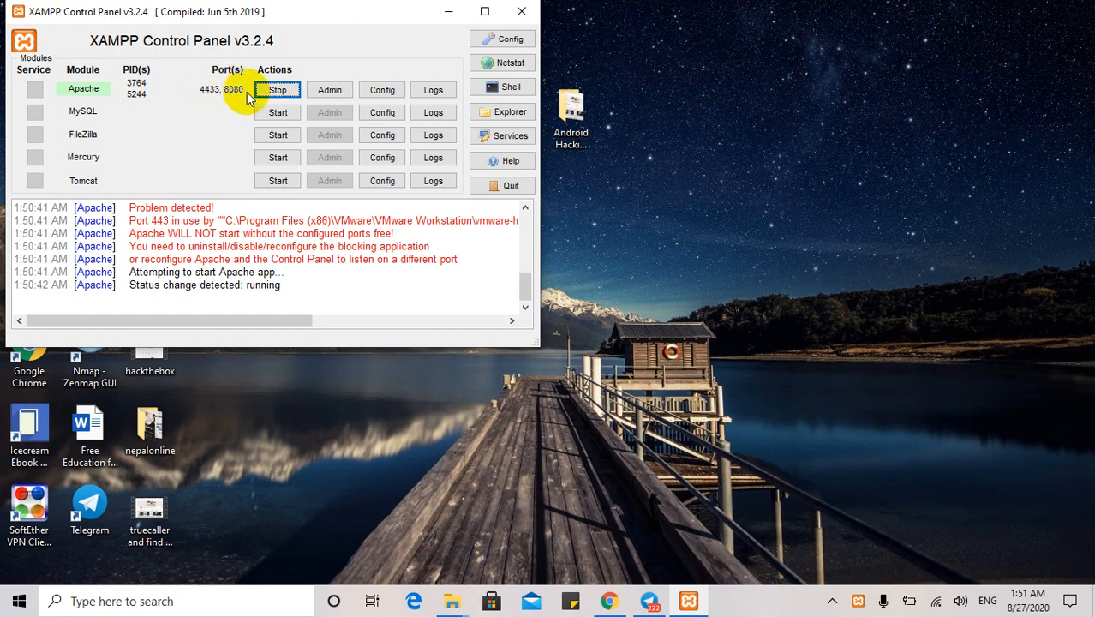
mouse_move(237, 132)
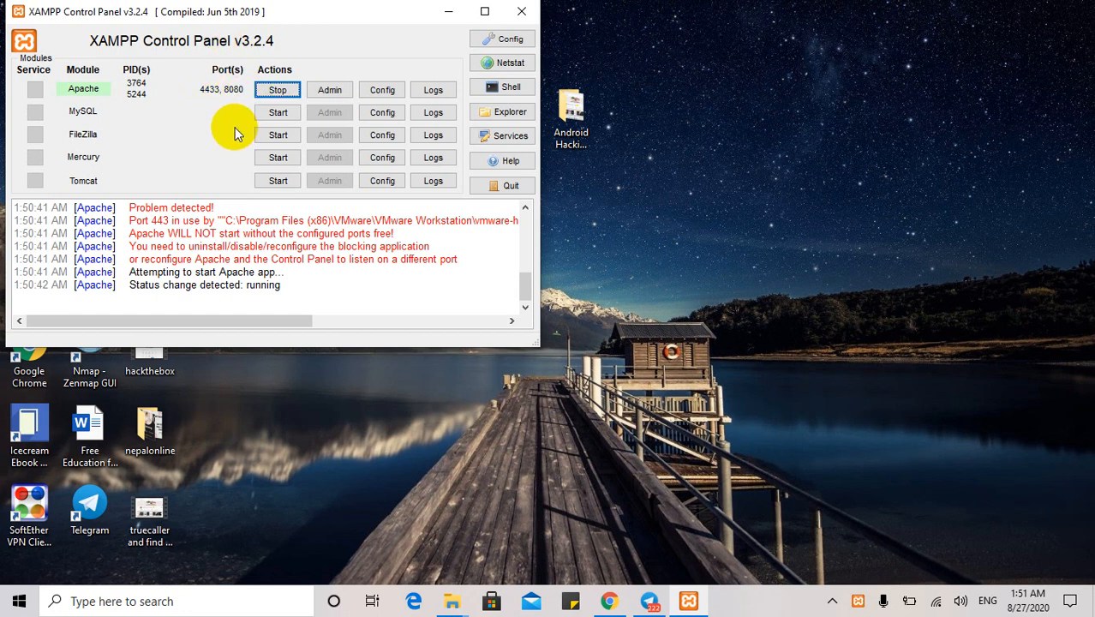
mouse_move(276, 113)
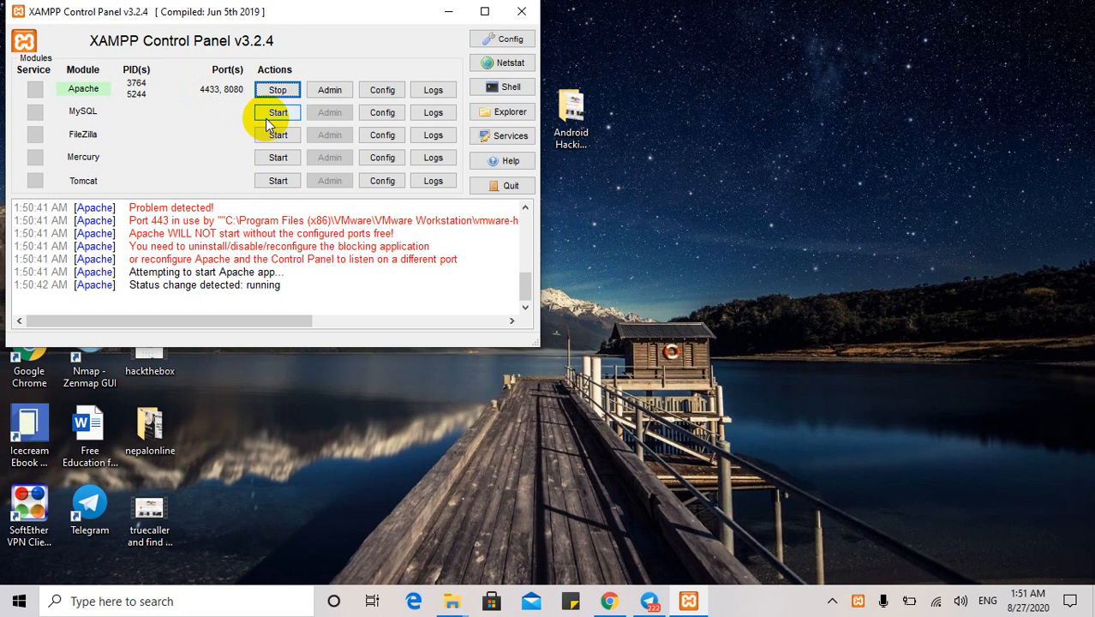
Step: Start MySQL on port 3306 alongside Apache and review the log
left_click(277, 112)
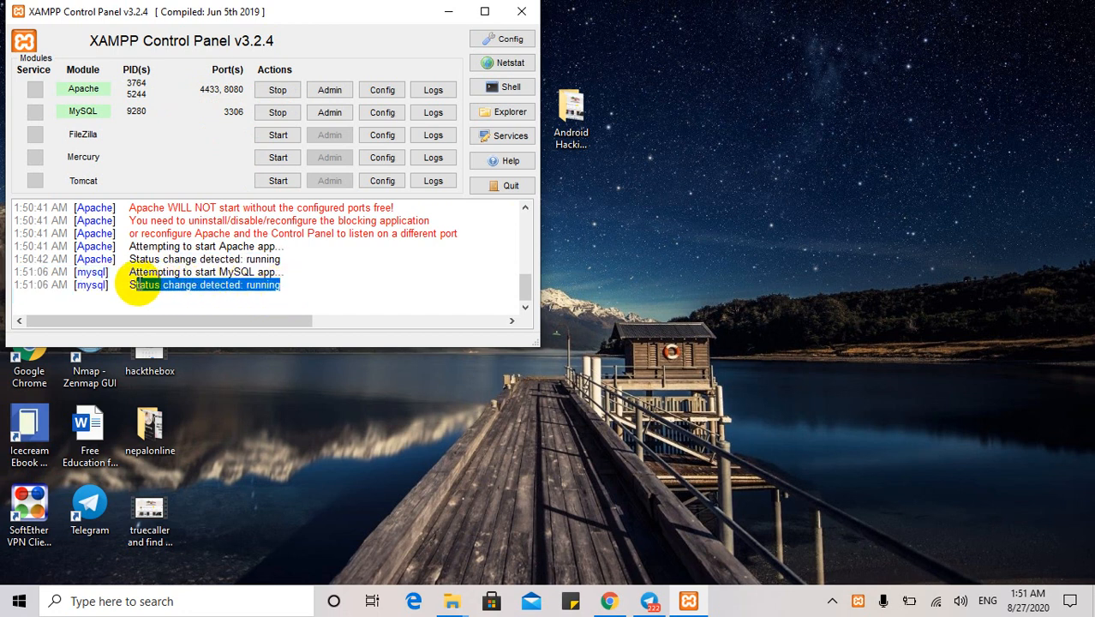
mouse_move(265, 207)
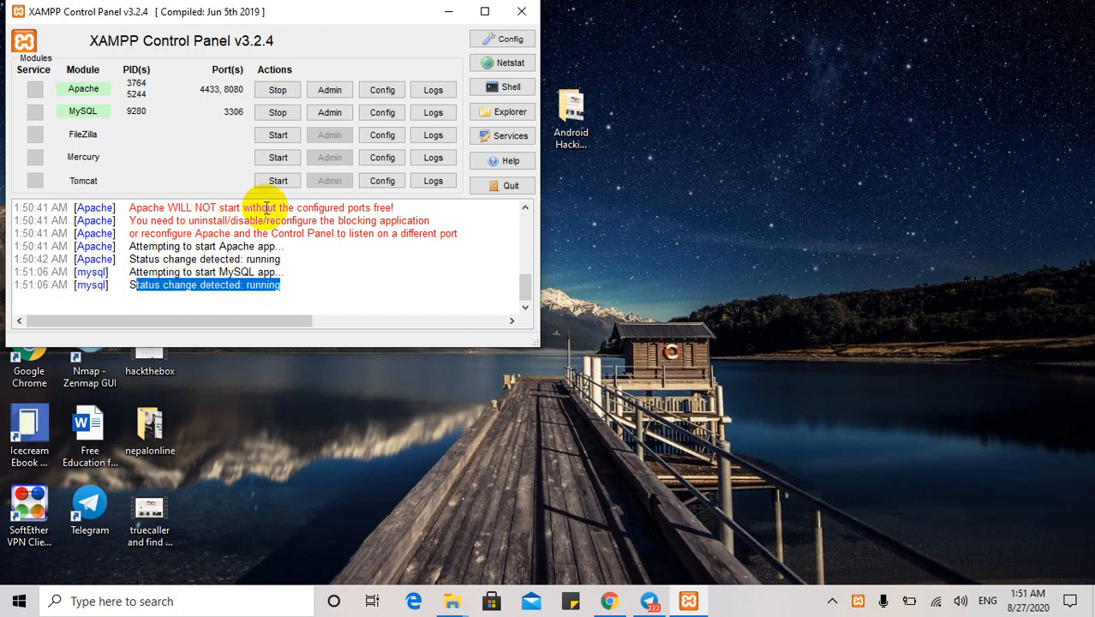
scroll("up", 3)
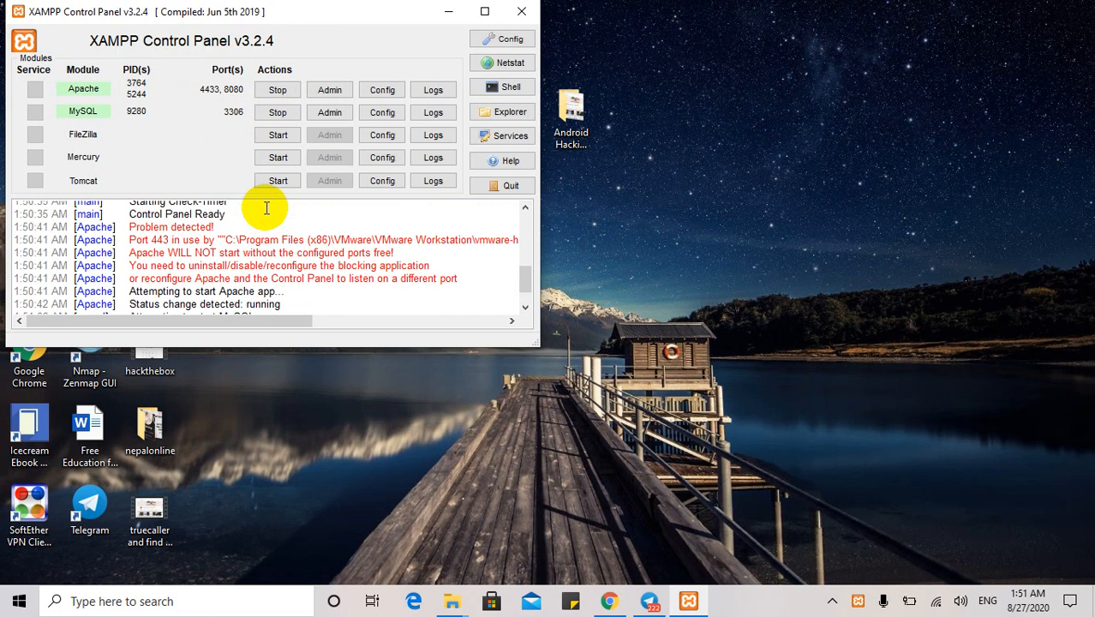
scroll("up", 3)
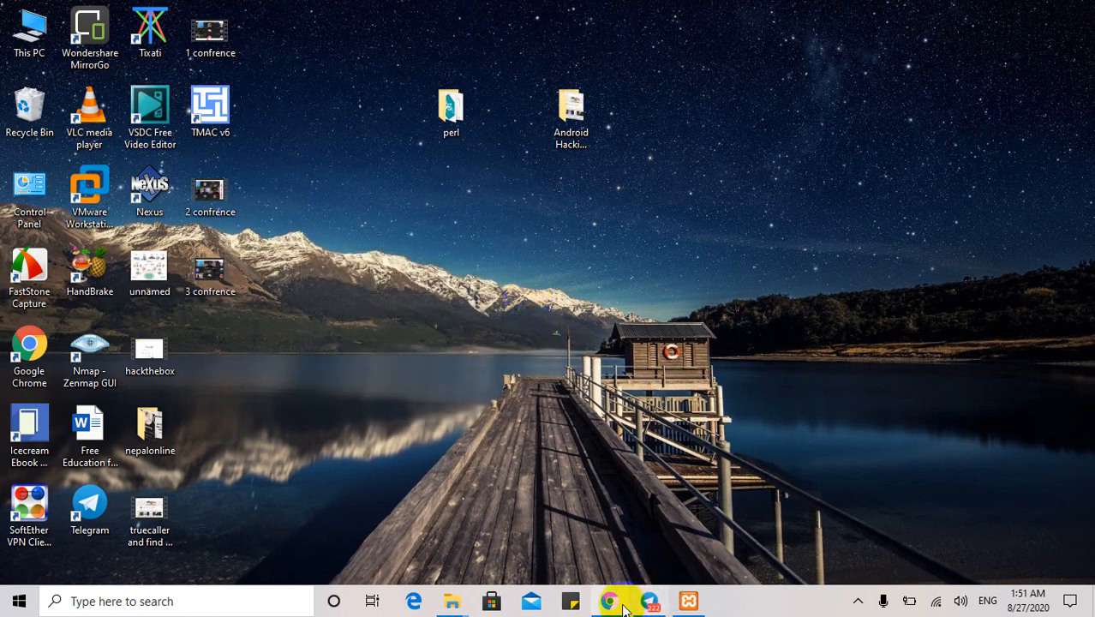
Step: Load localhost/phpmyadmin in Chrome, which refuses the connection, then minimize the browser
left_click(623, 600)
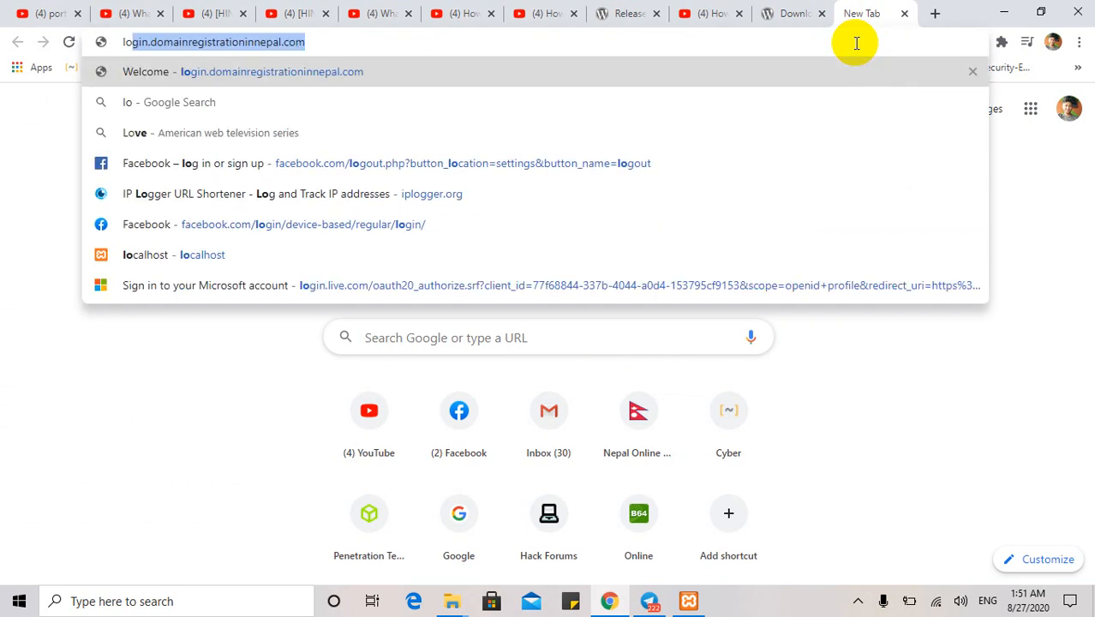
type("localhost")
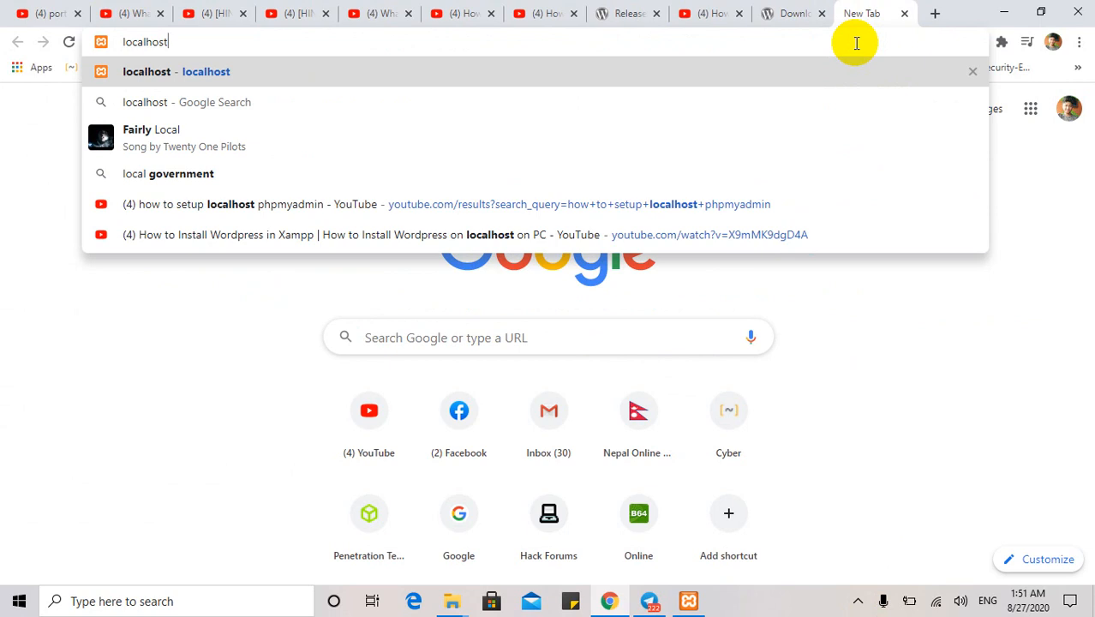
type("/p")
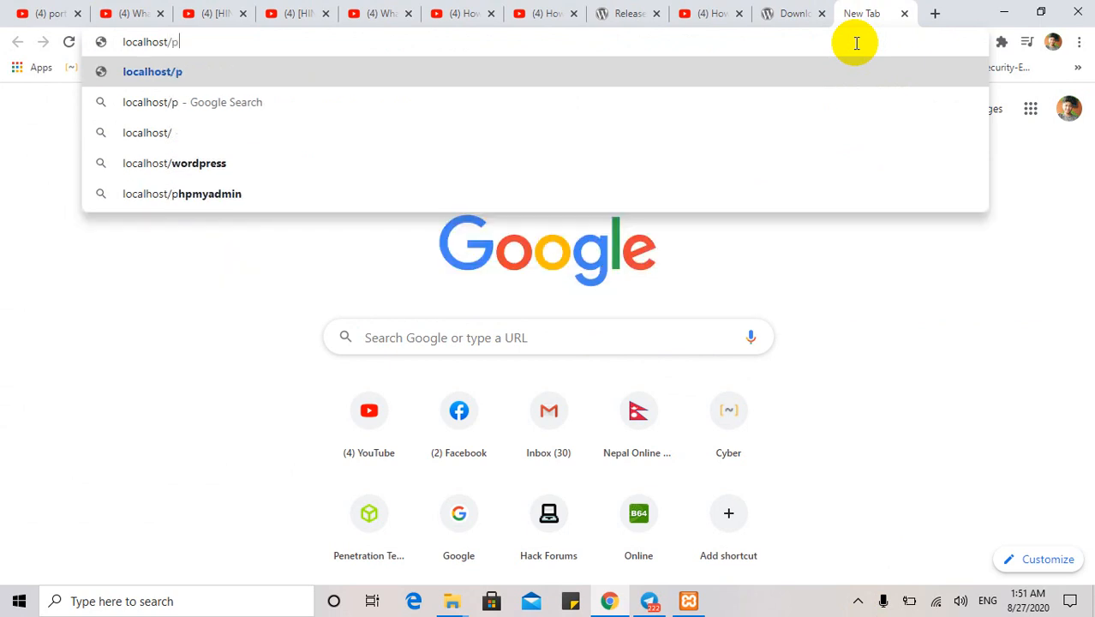
type("hpmyadmin")
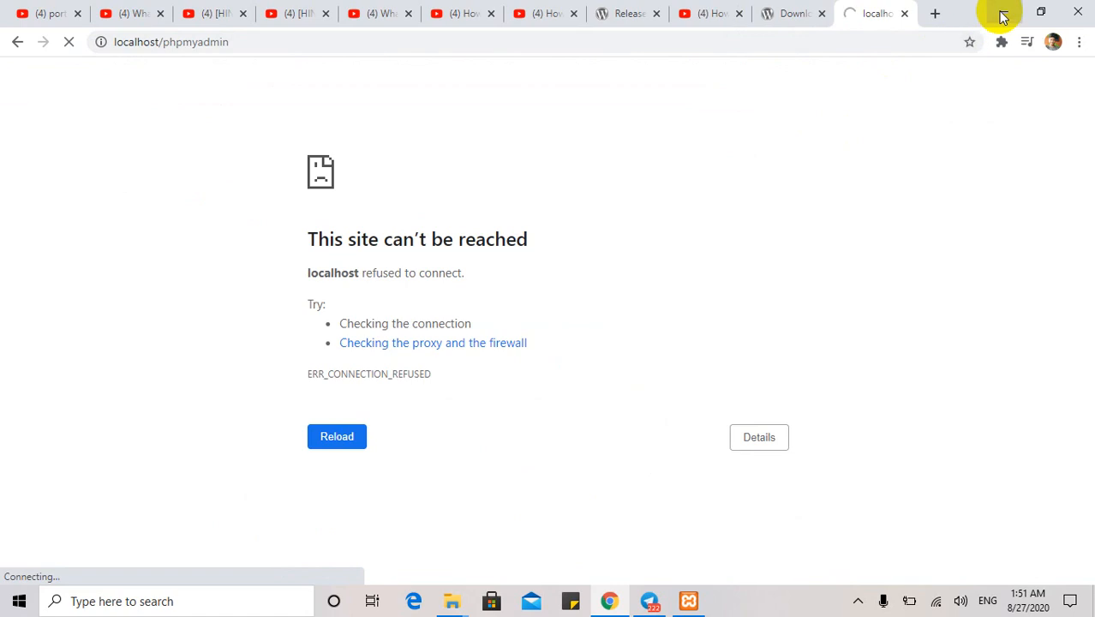
left_click(688, 601)
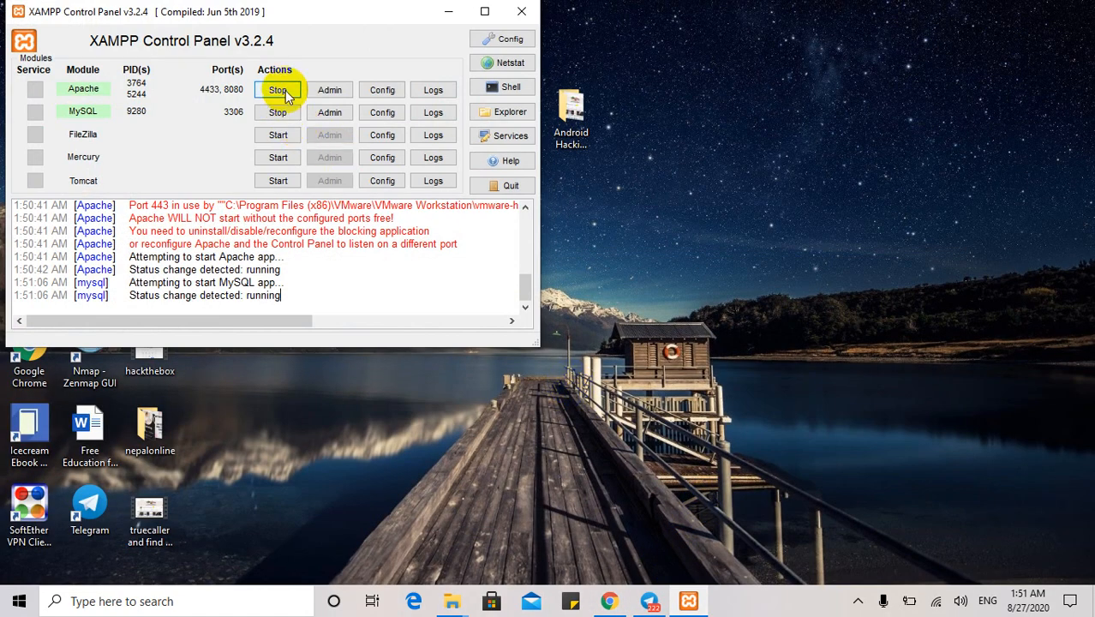
mouse_move(359, 17)
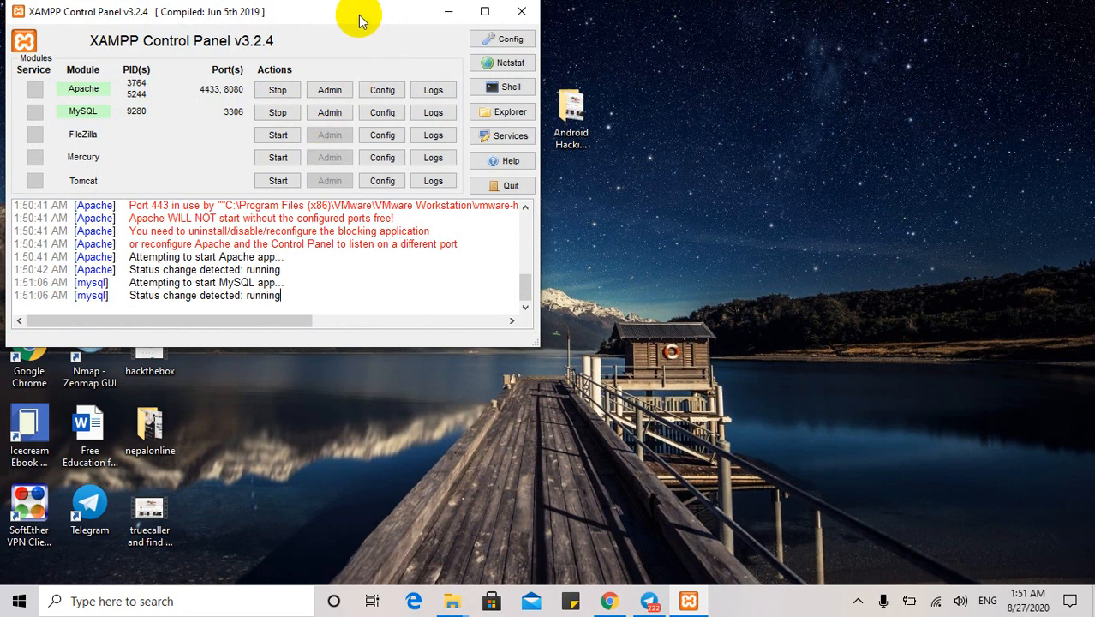